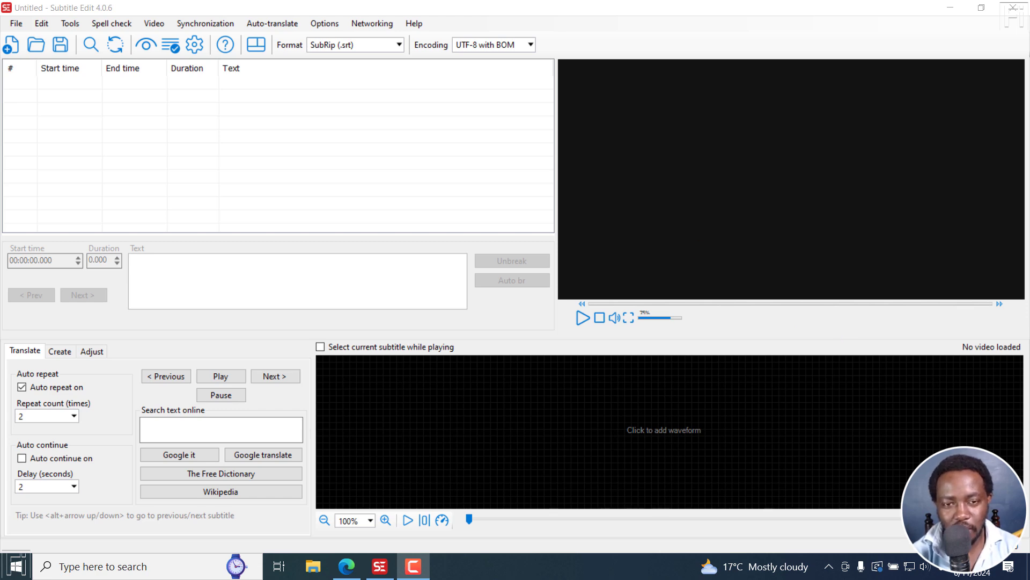
- Check the program's version information from Help and dismiss it
left_click(412, 24)
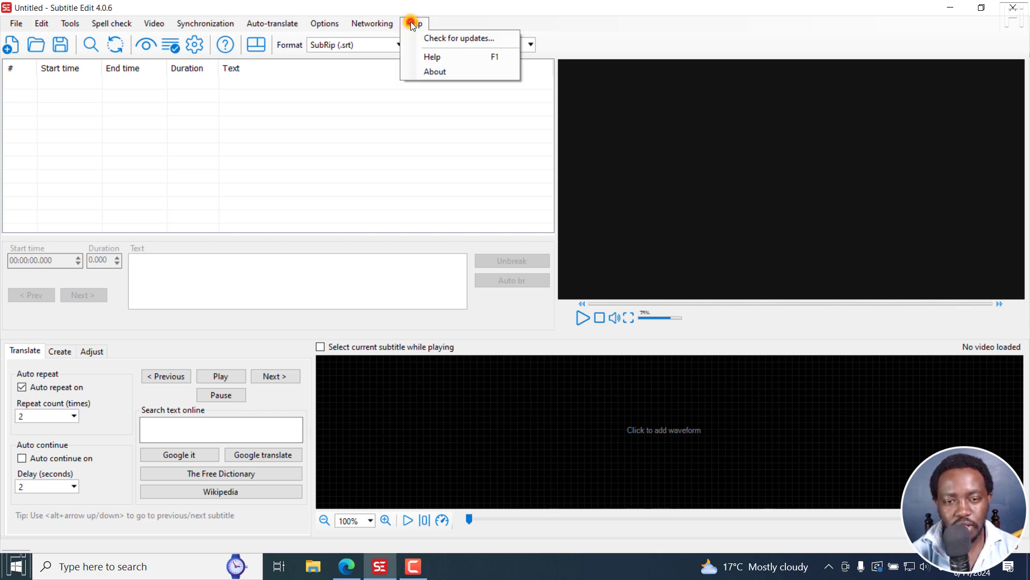
left_click(436, 71)
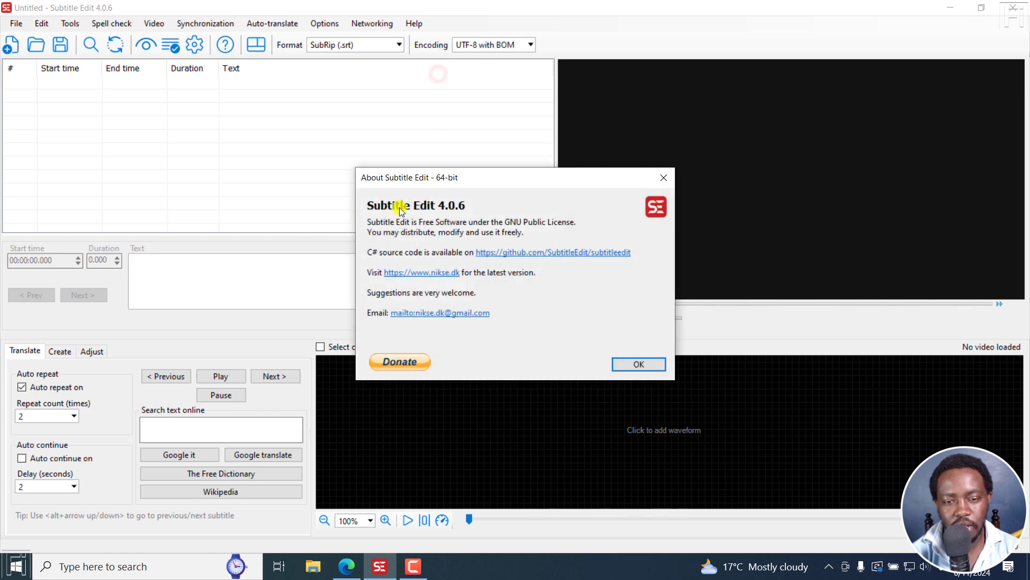
mouse_move(459, 210)
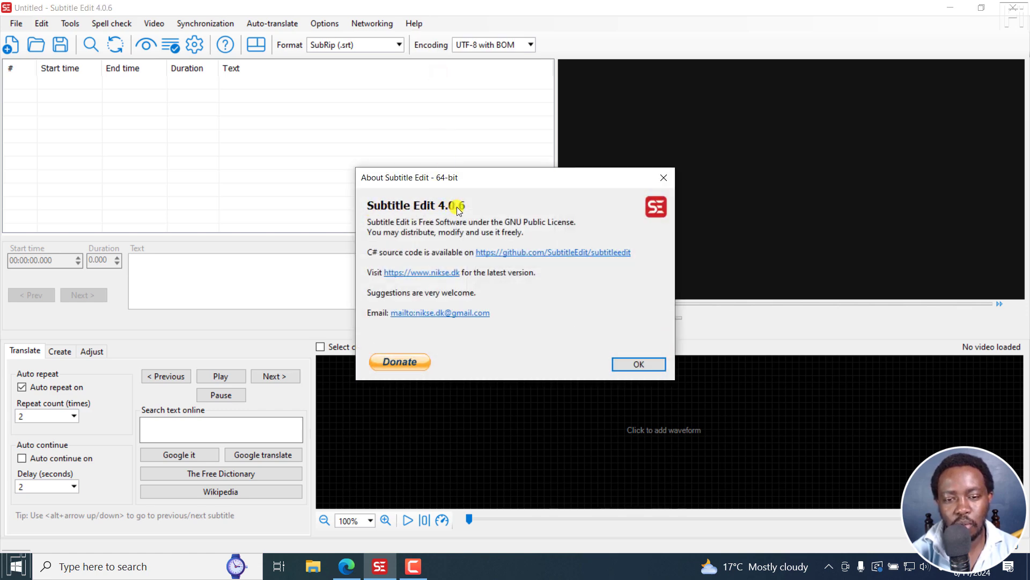
left_click(639, 364)
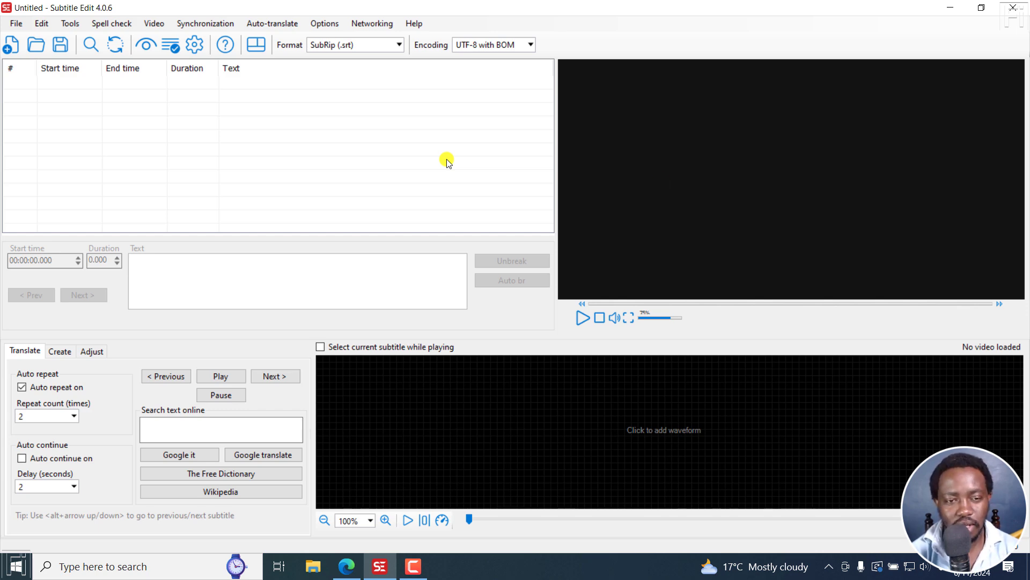
- Load Clip 3.mp4 into the video player via Video > Open video file
left_click(155, 23)
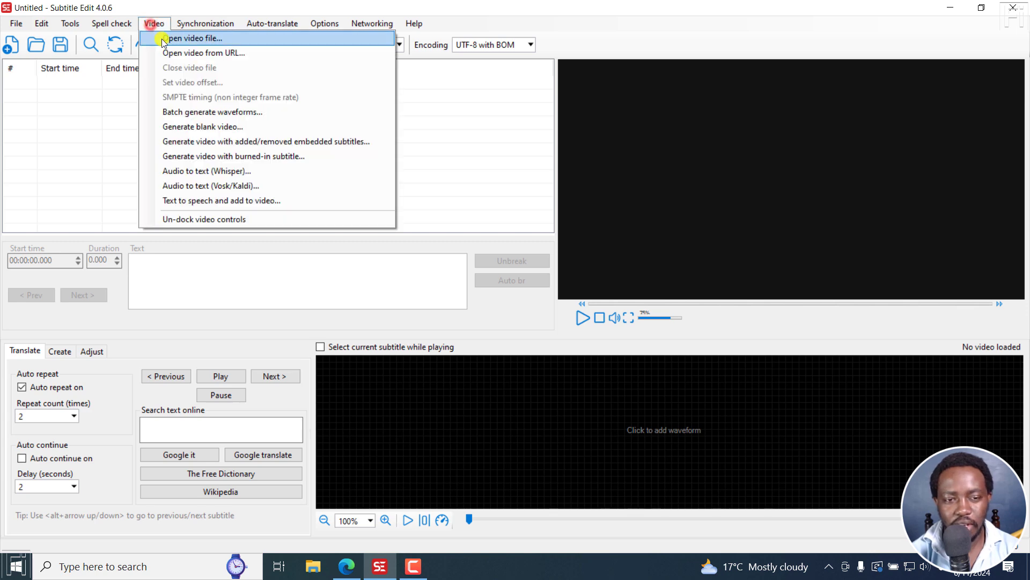
left_click(191, 38)
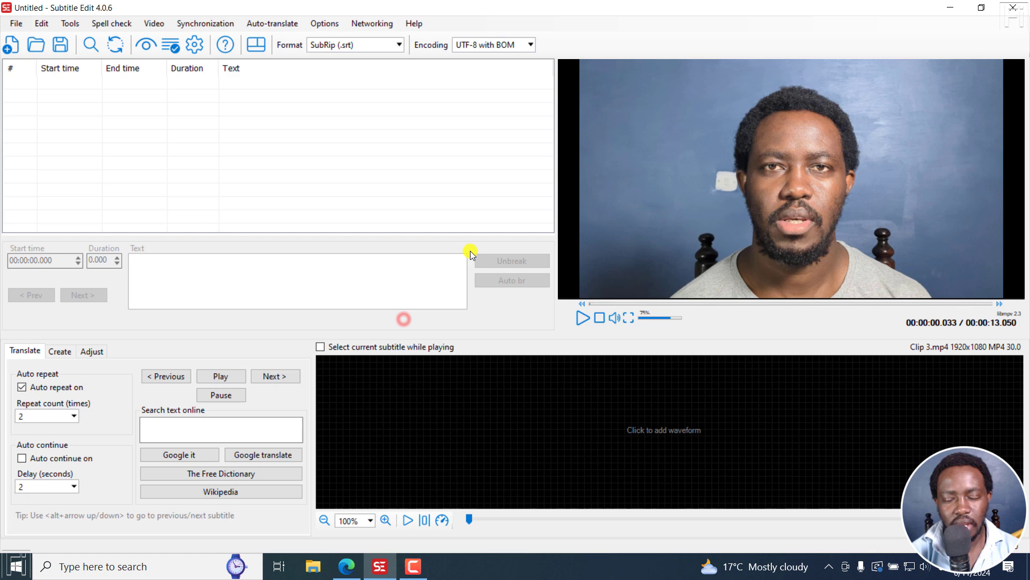
mouse_move(328, 188)
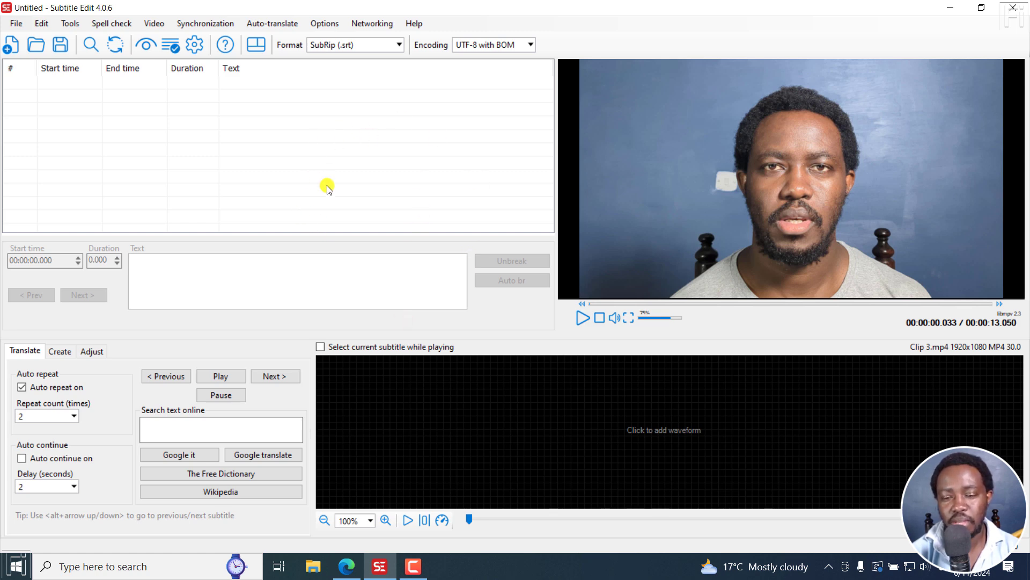
mouse_move(328, 181)
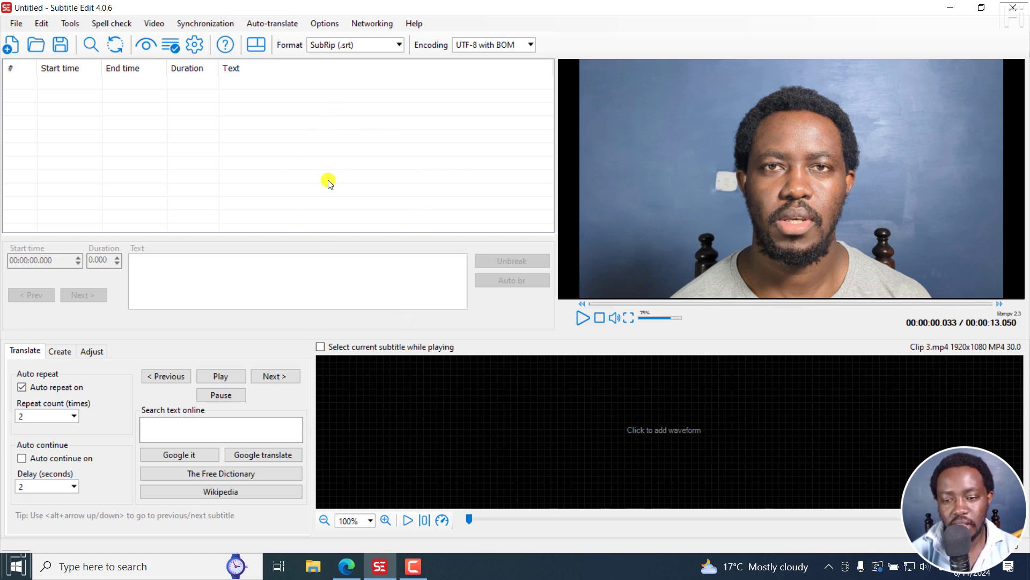
- Load the Clip 3.srt subtitle file so its five English lines fill the list
left_click(154, 24)
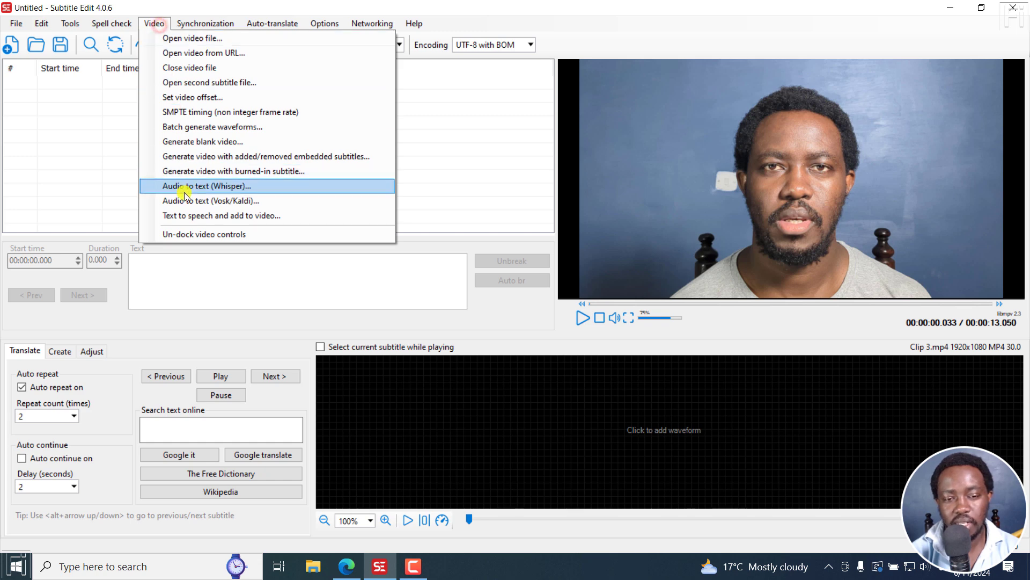
mouse_move(334, 161)
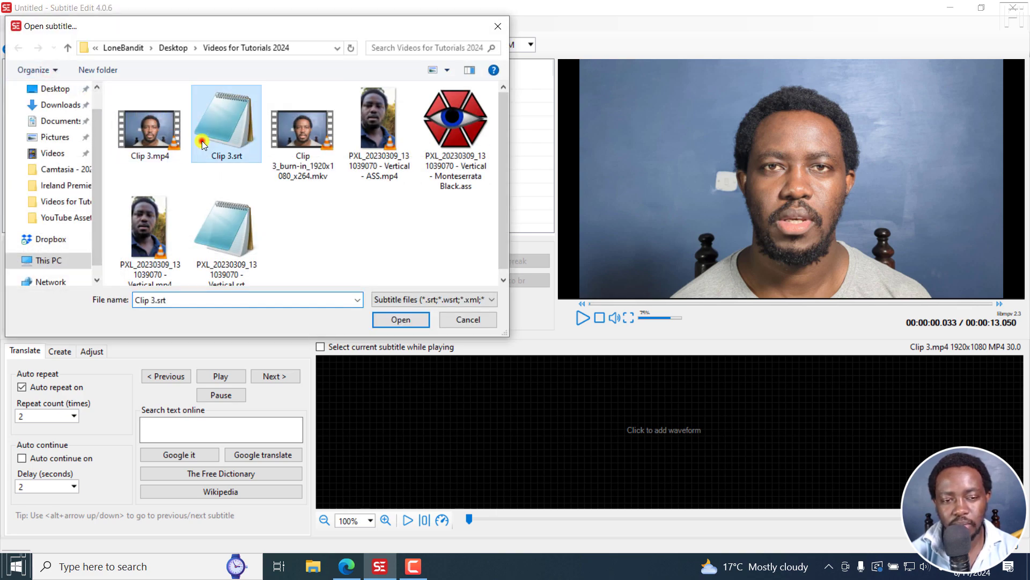
left_click(393, 320)
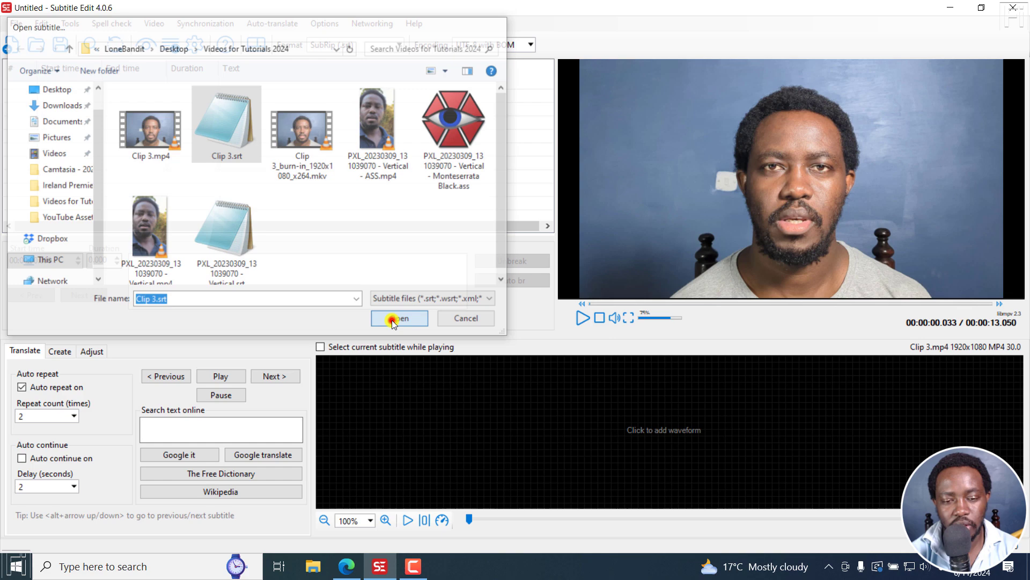
left_click(395, 318)
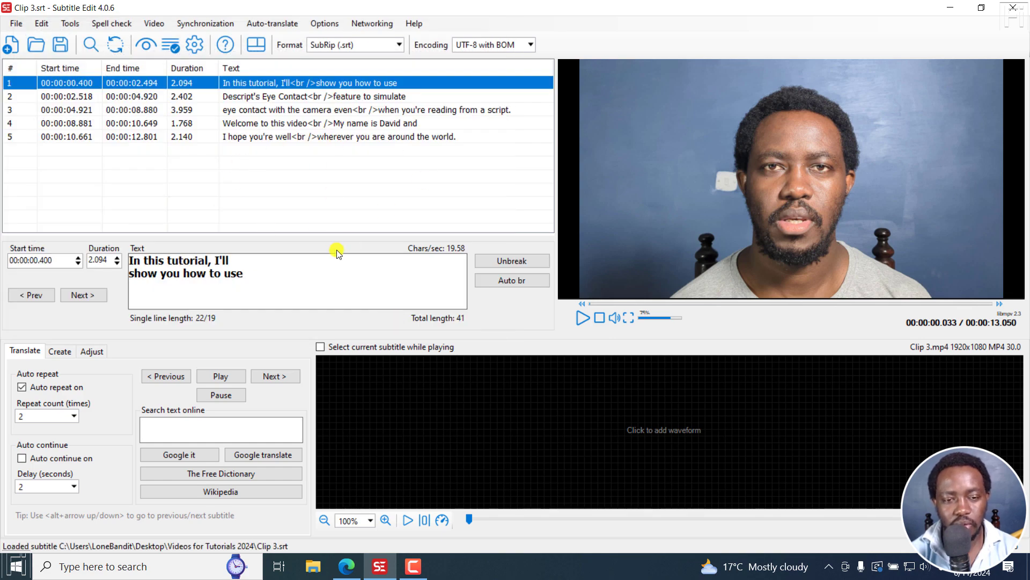
mouse_move(638, 433)
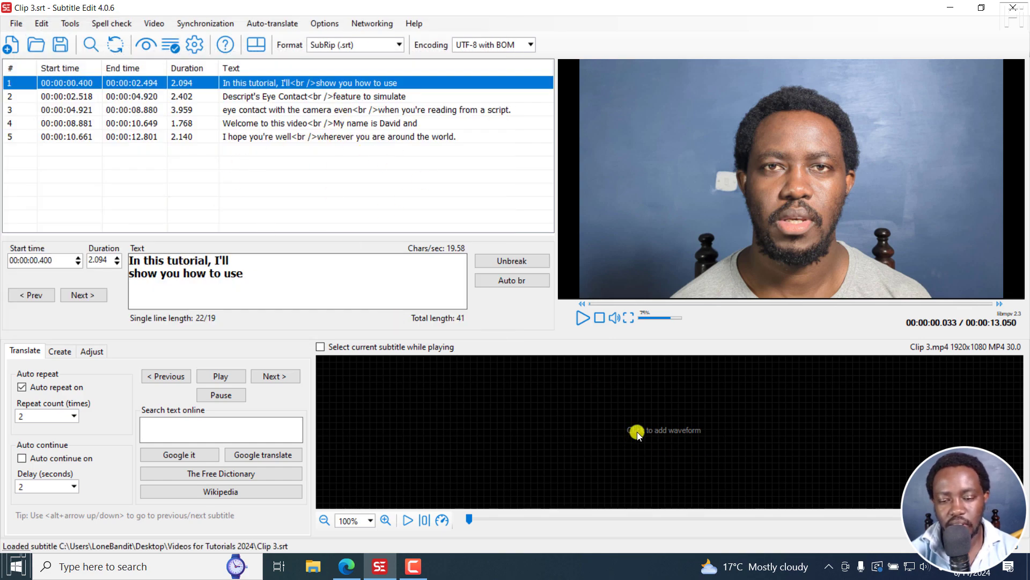
- Generate the audio waveform and briefly play the video to preview the first caption
left_click(638, 431)
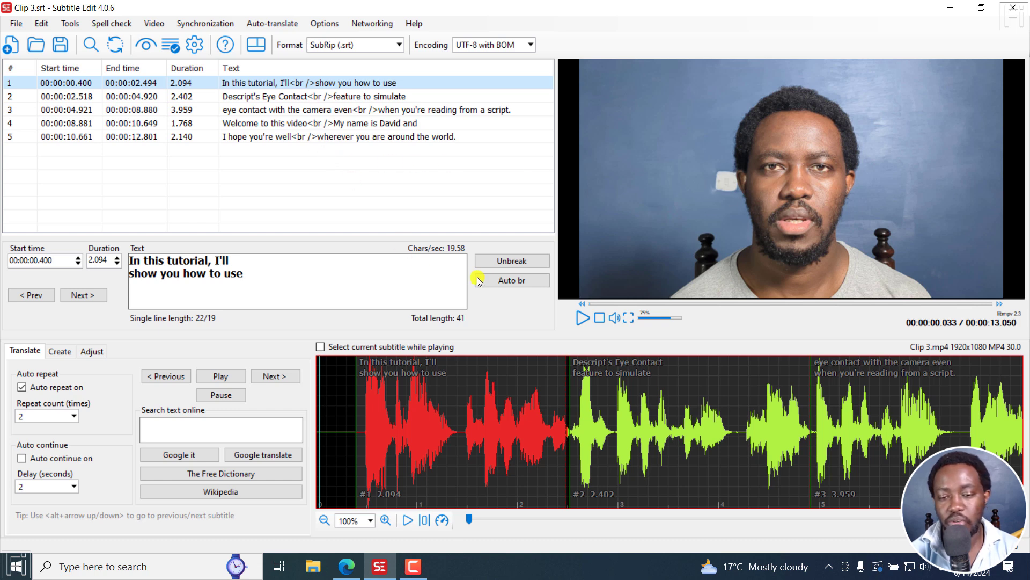
left_click(581, 318)
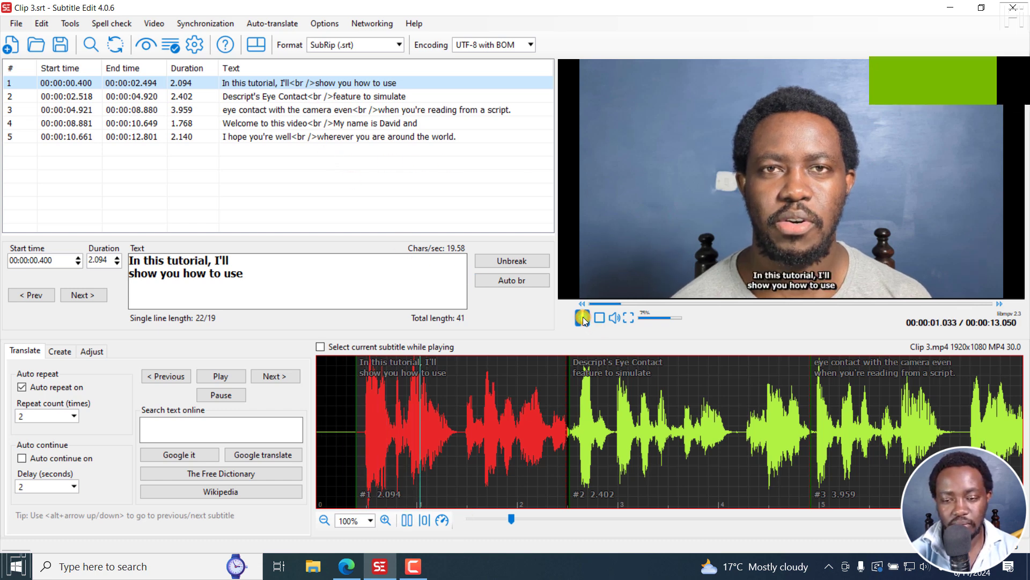
left_click(584, 317)
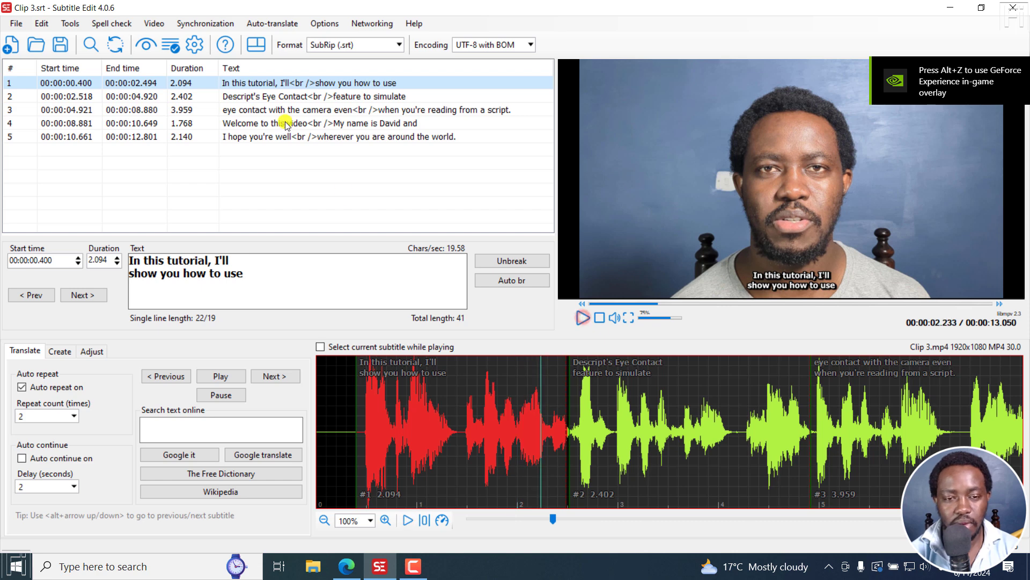
left_click(273, 23)
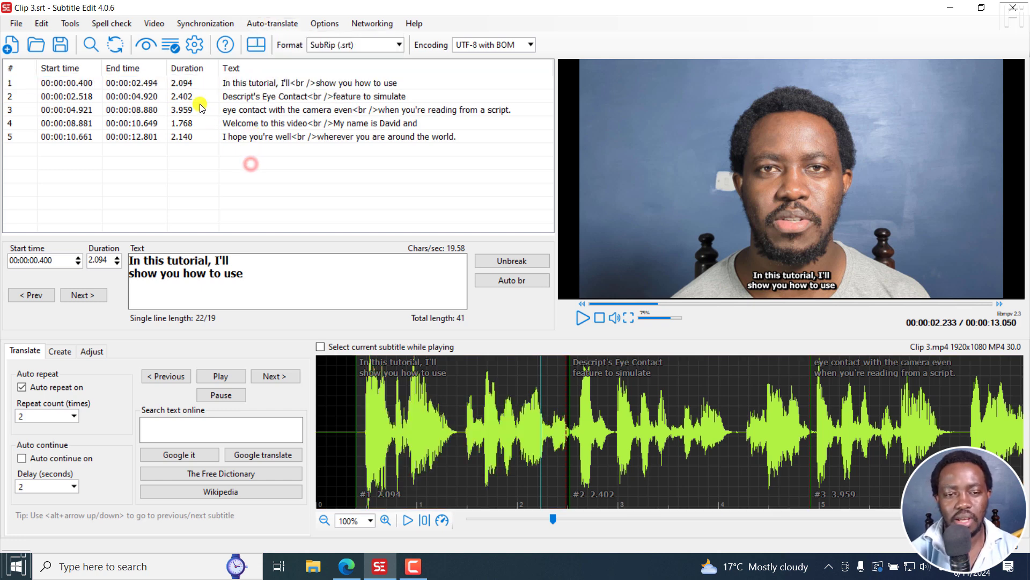
- Bring up Text to speech and add to video and show the list of speech engines
left_click(154, 23)
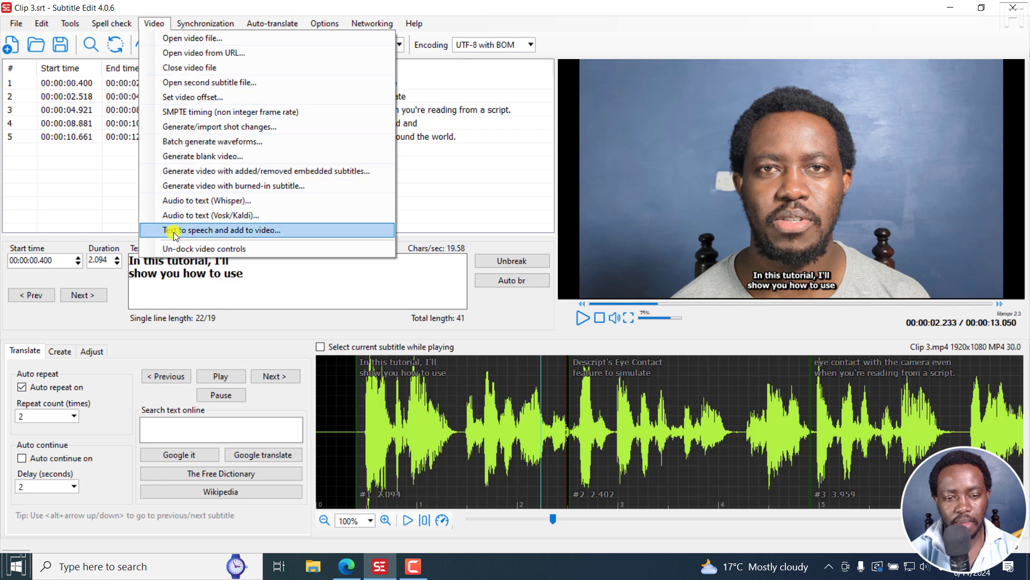
mouse_move(230, 230)
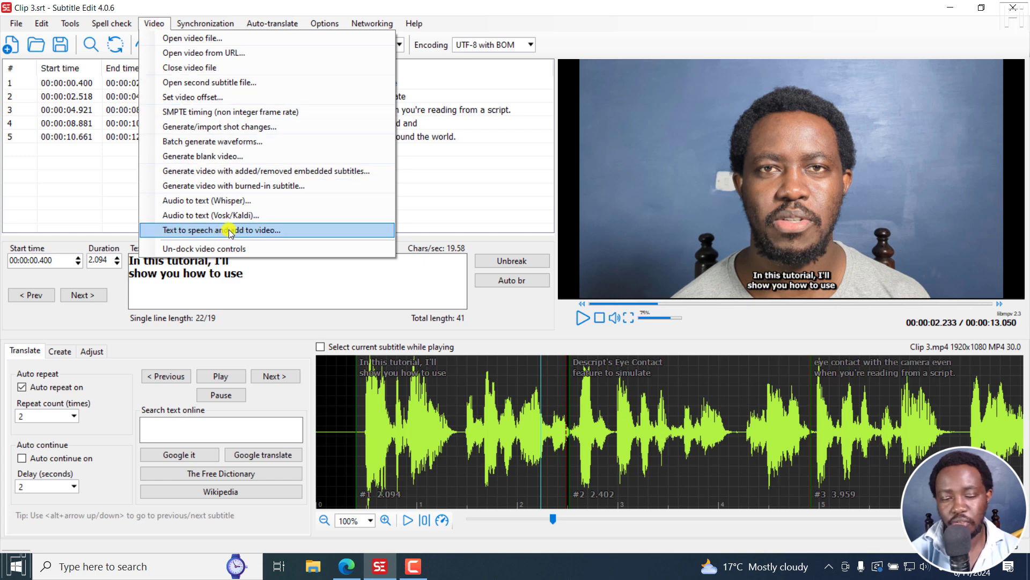
left_click(219, 229)
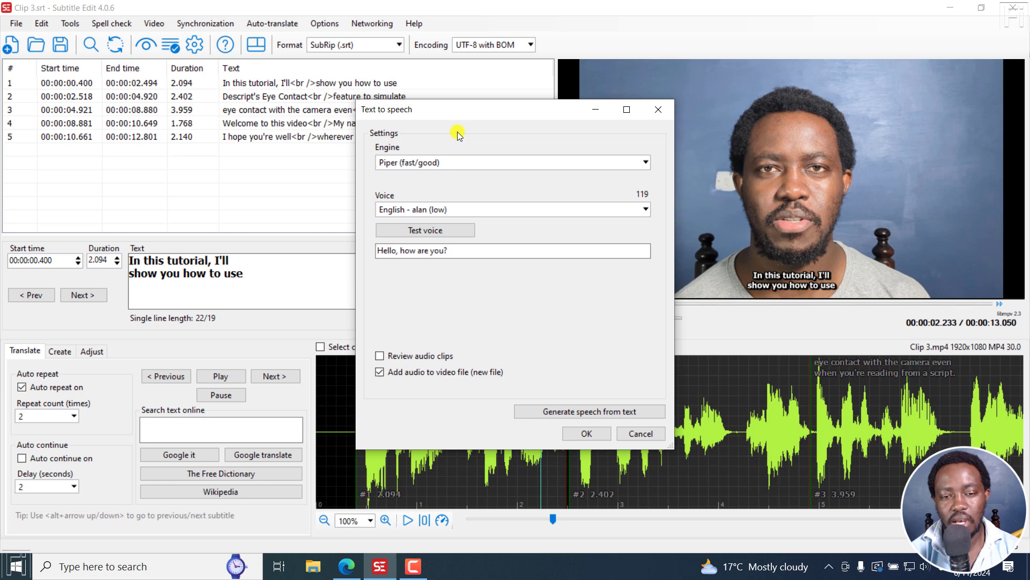
mouse_move(529, 122)
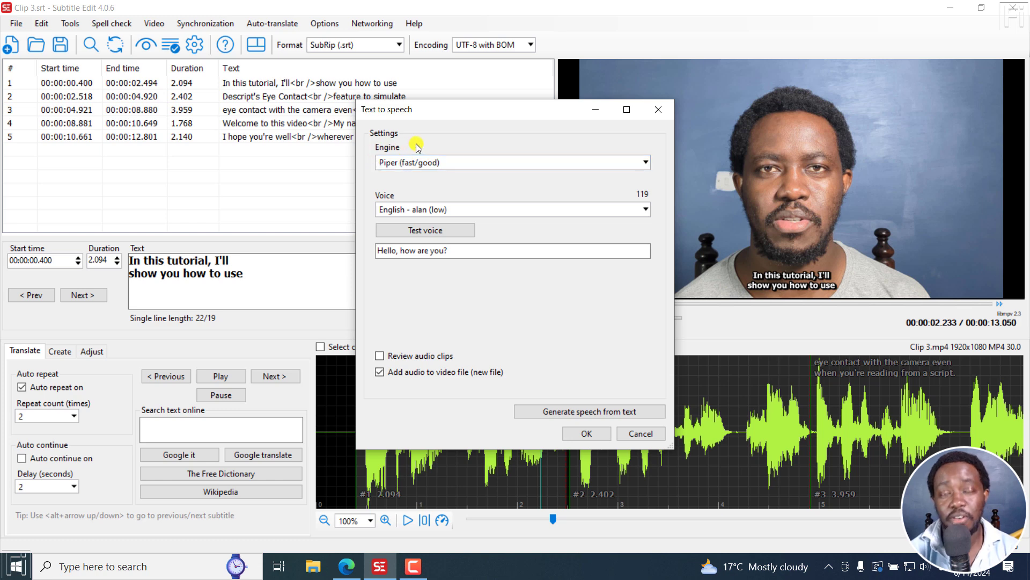
left_click(513, 162)
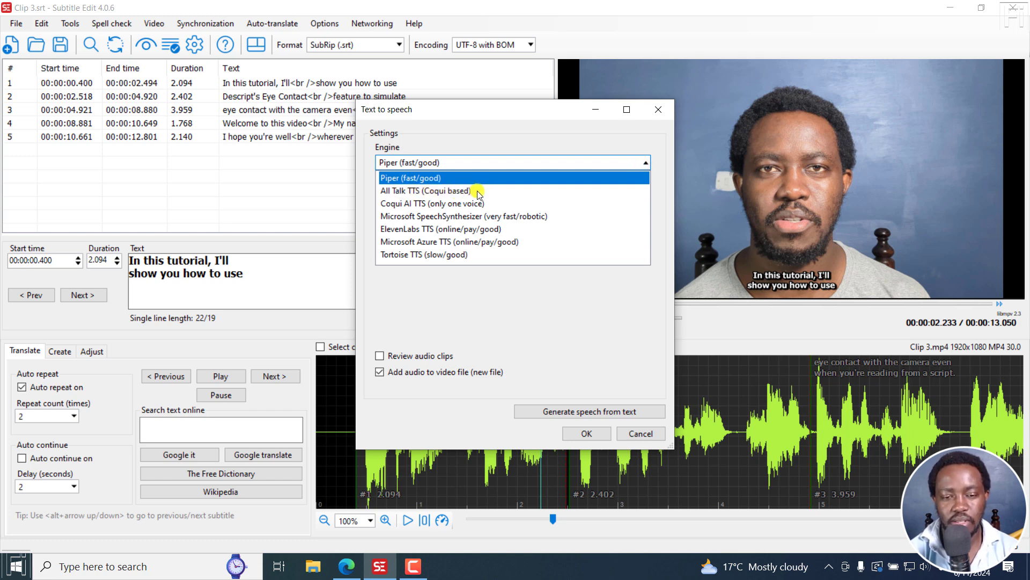
mouse_move(435, 205)
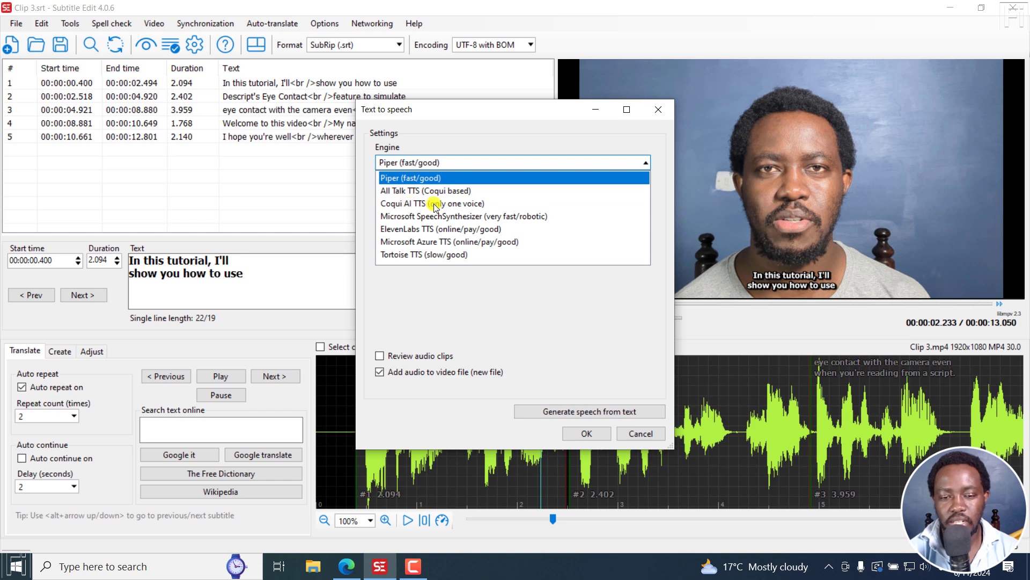
mouse_move(410, 219)
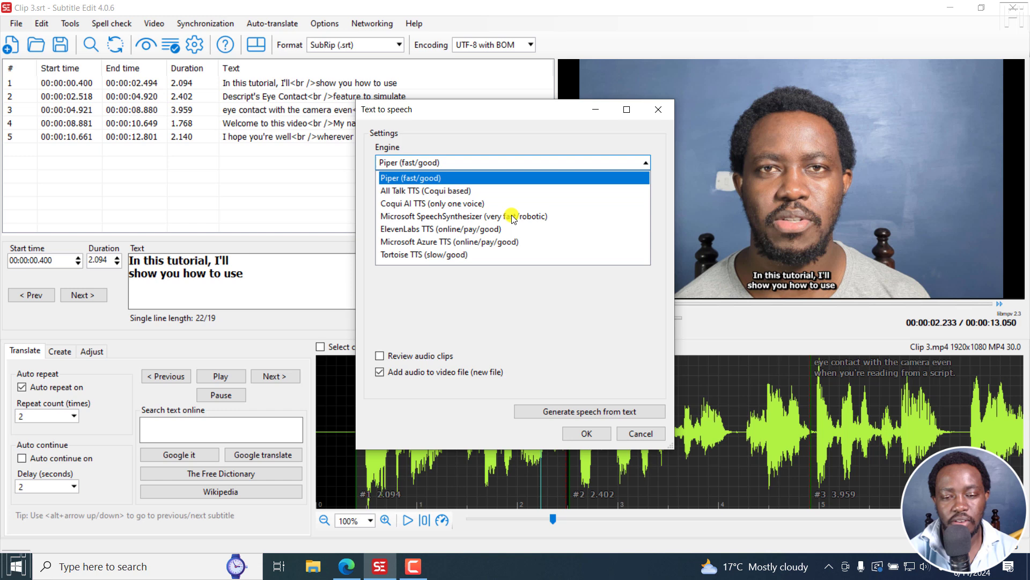
mouse_move(431, 230)
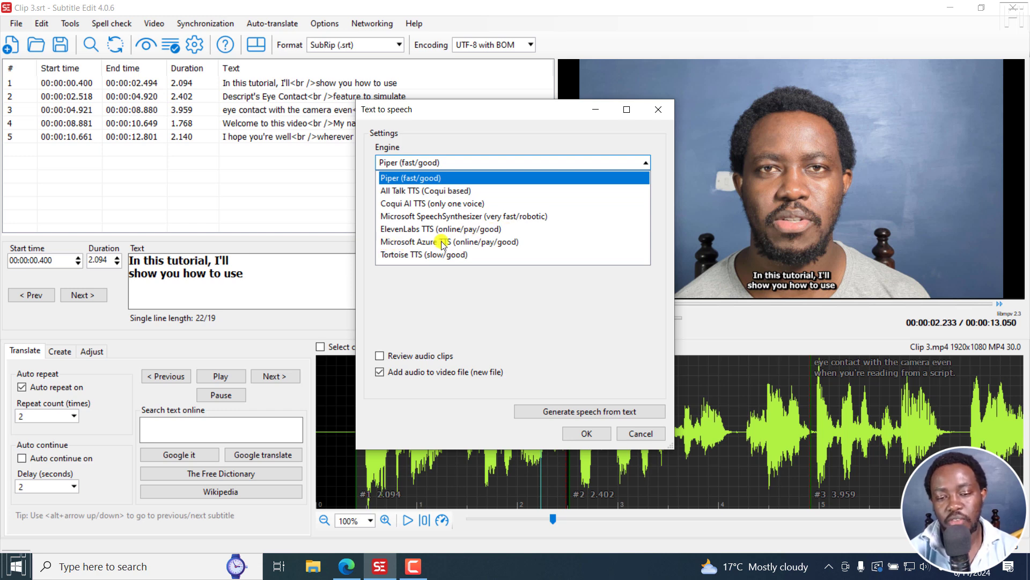
mouse_move(506, 249)
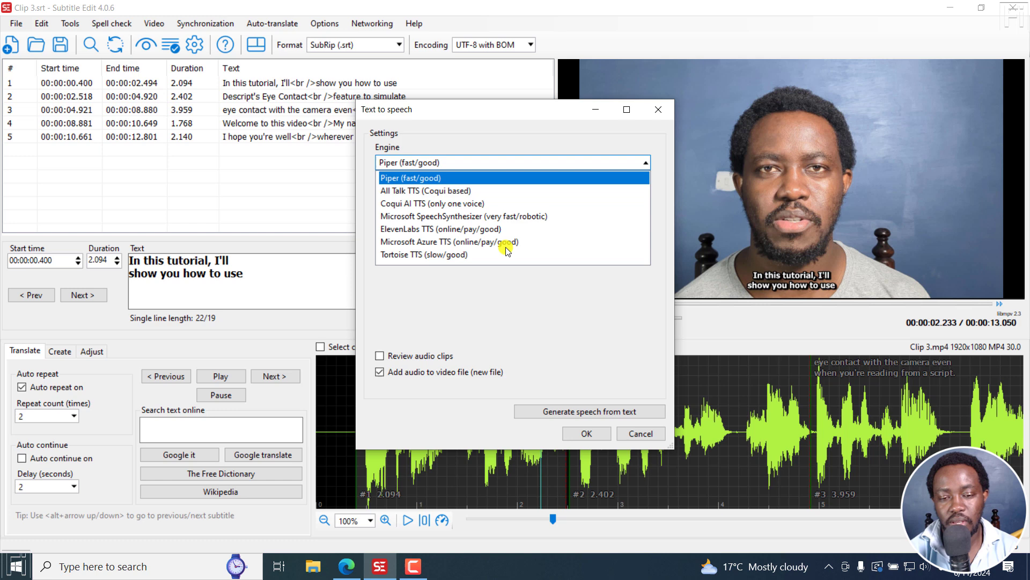
left_click(411, 178)
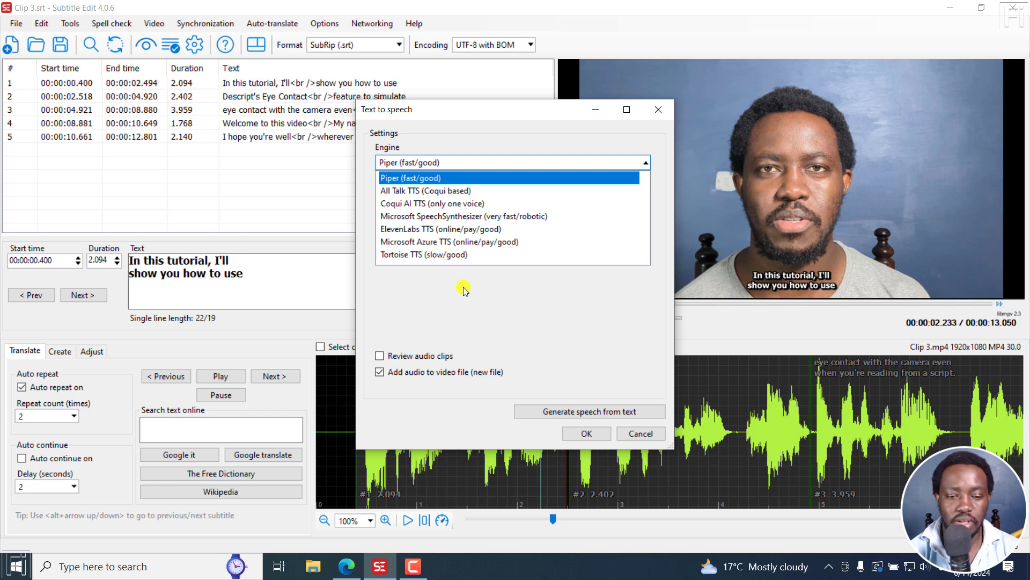
- Keep Piper (fast/good) as engine and choose the English - joe (medium) voice
left_click(410, 178)
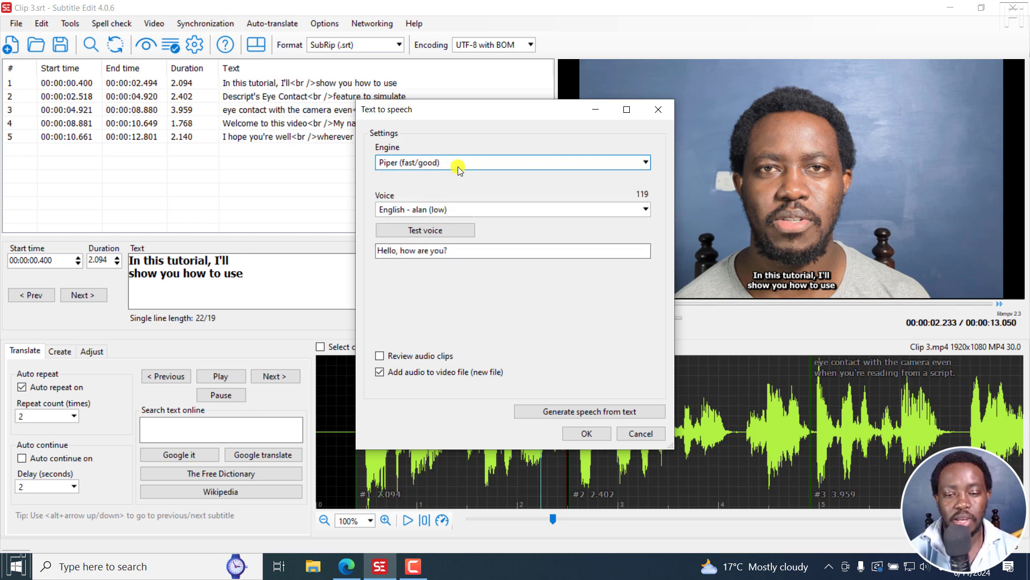
mouse_move(641, 210)
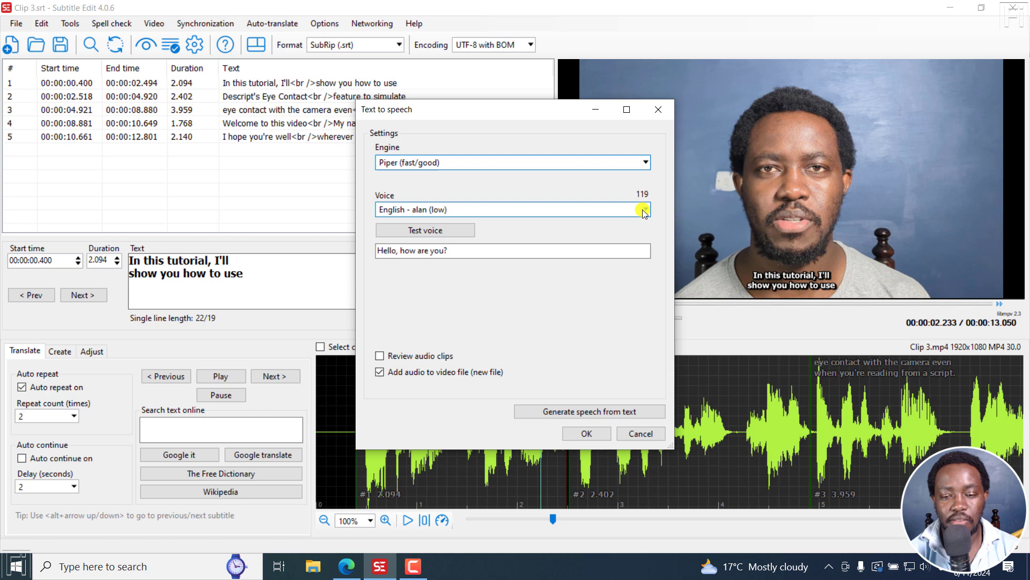
left_click(643, 210)
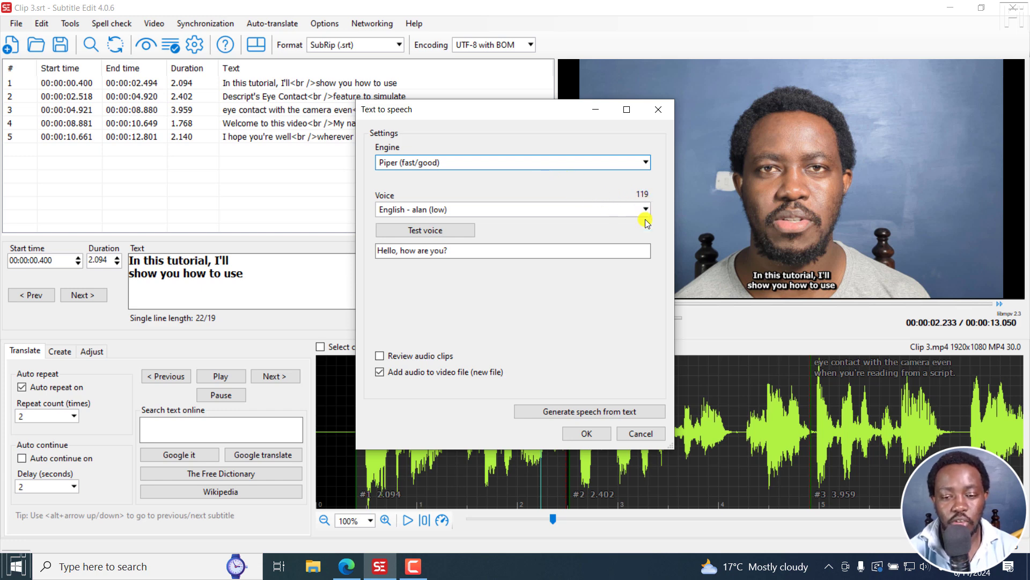
left_click(643, 209)
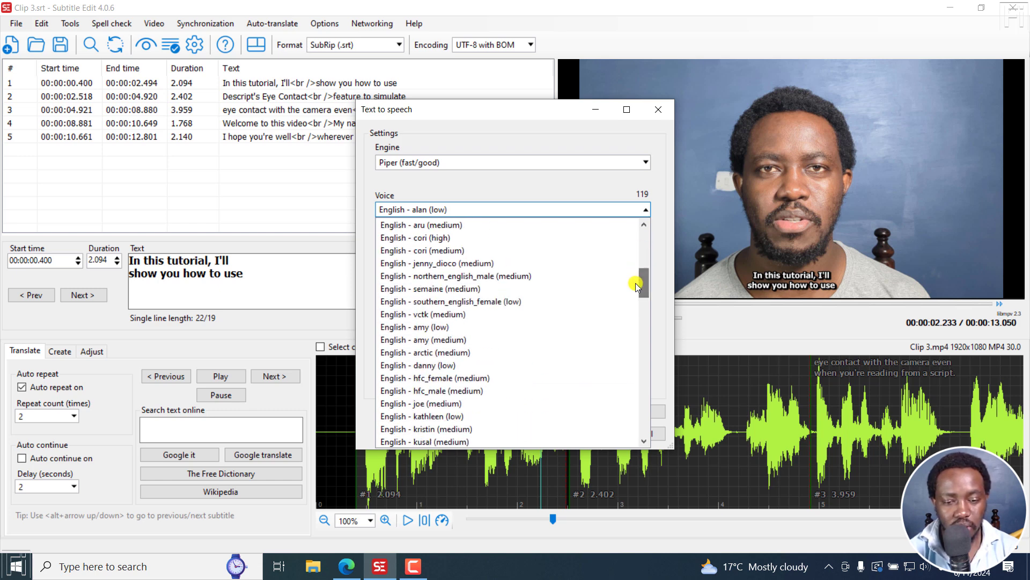
left_click(421, 403)
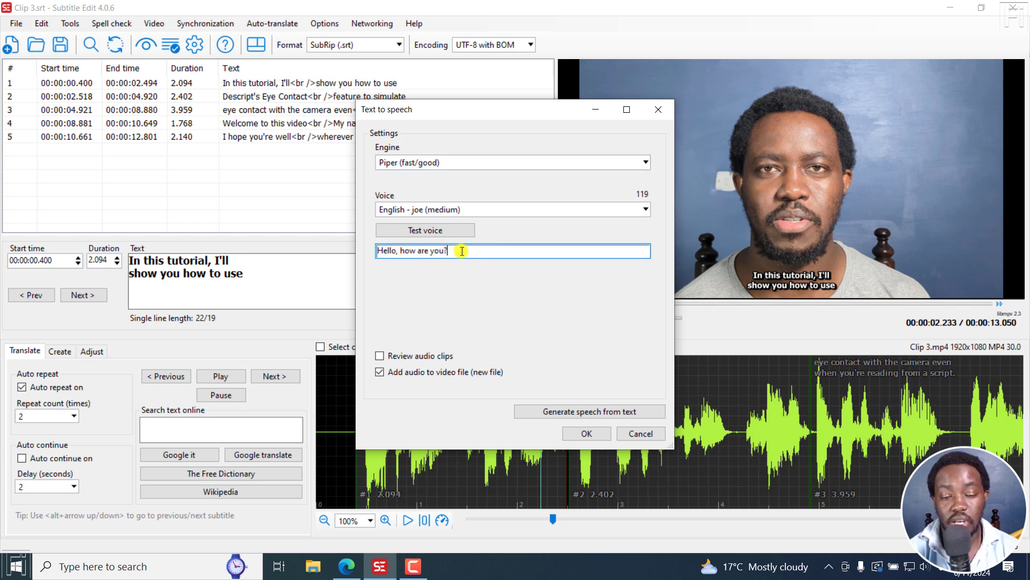
mouse_move(508, 297)
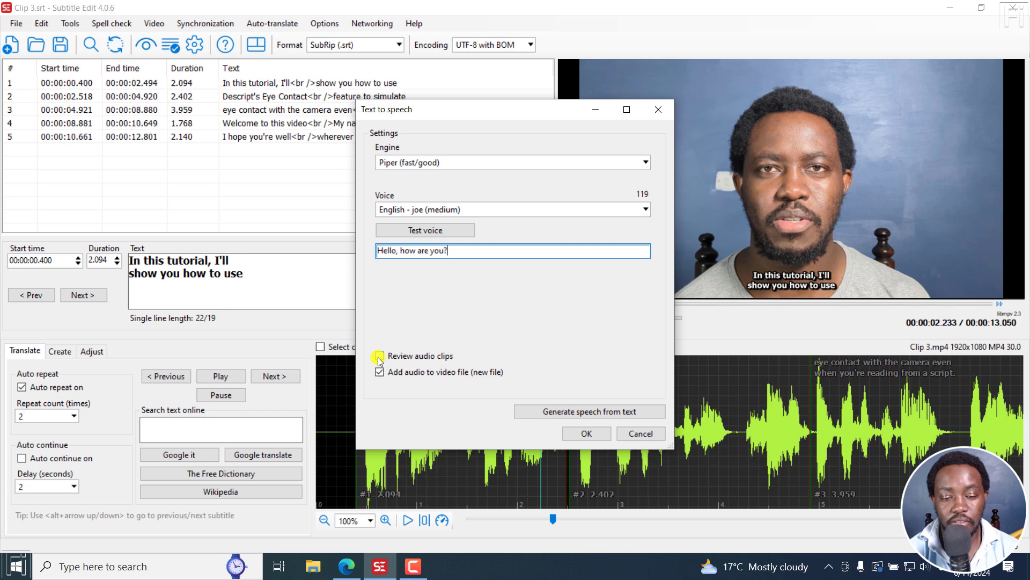
- Switch on Review audio clips in the text-to-speech settings
left_click(380, 356)
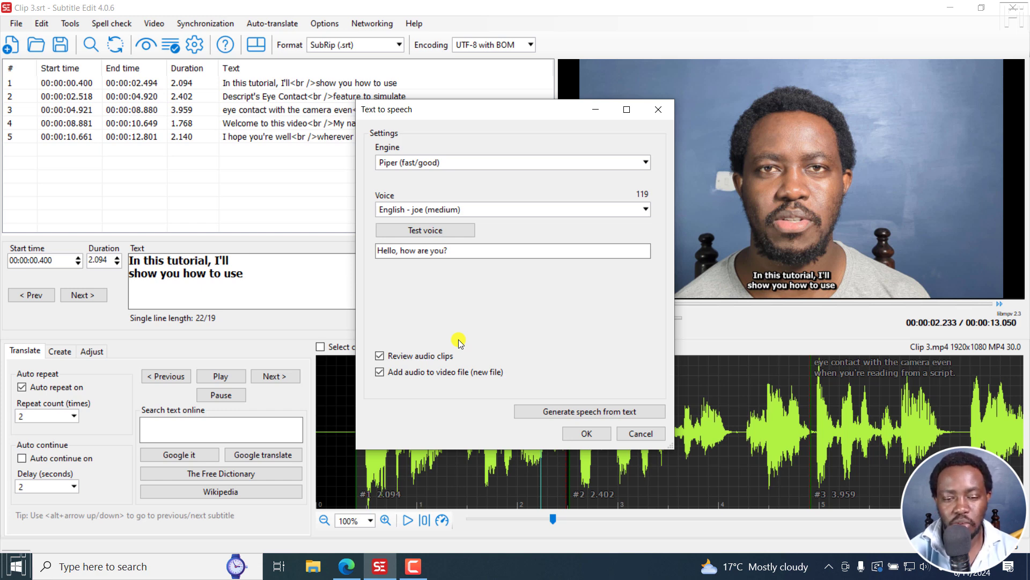
mouse_move(575, 389)
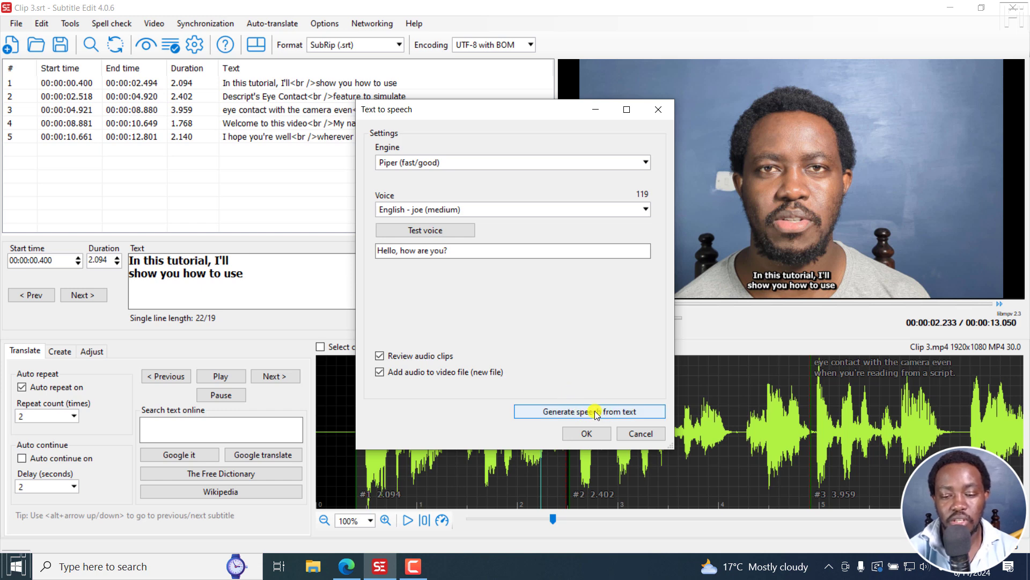
- Start generating speech from the subtitles and agree to download Piper
left_click(590, 411)
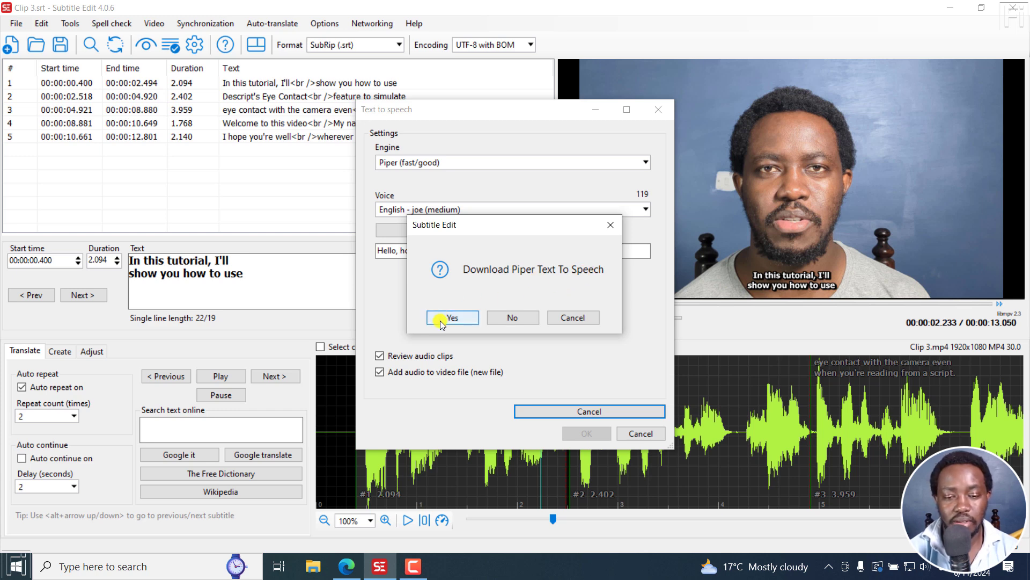
left_click(452, 317)
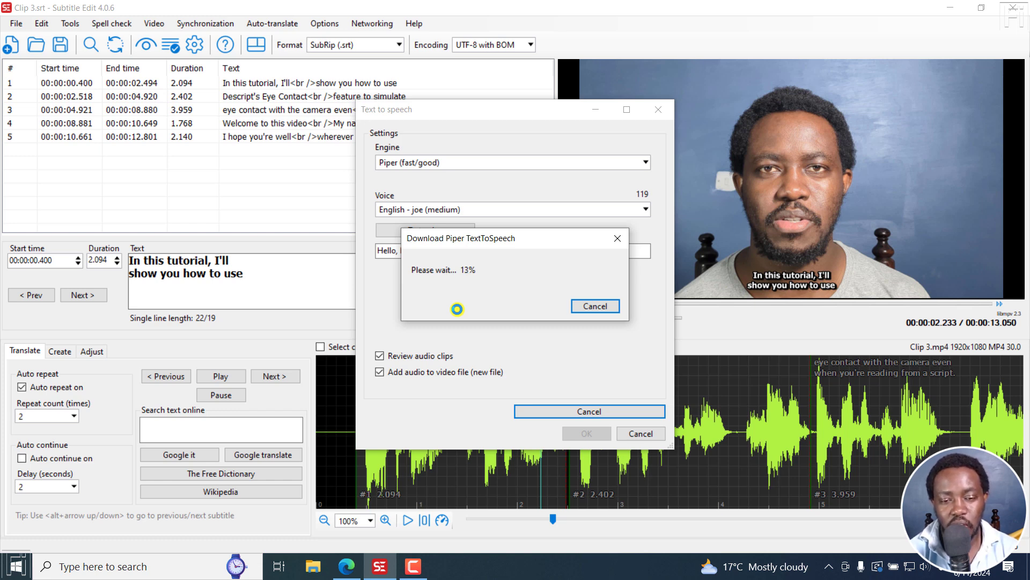
mouse_move(418, 207)
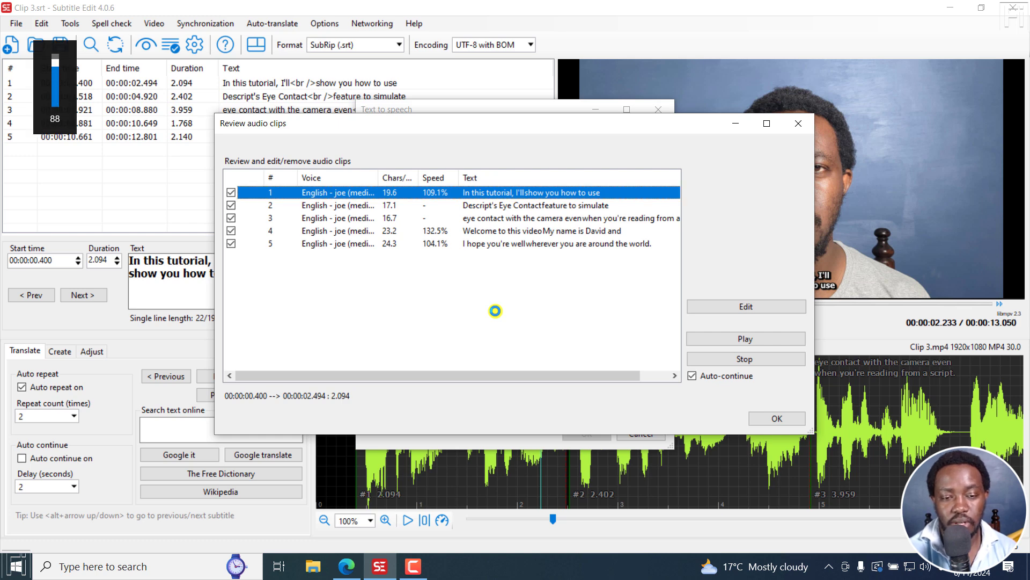
- Listen to the five generated voice clips and accept them, producing Clip 3.mp4 and Clip 3.wav
left_click(746, 338)
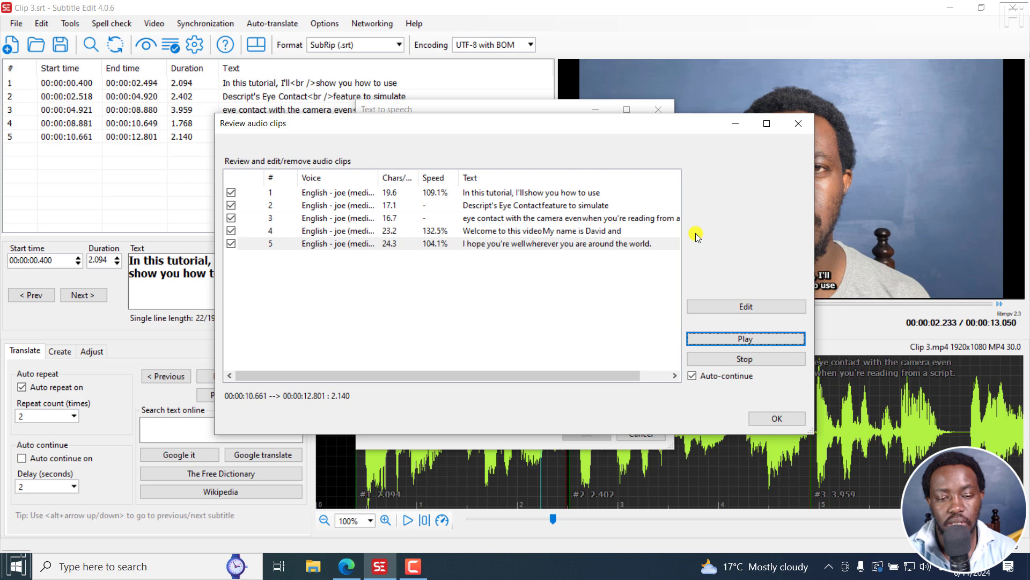
left_click(777, 417)
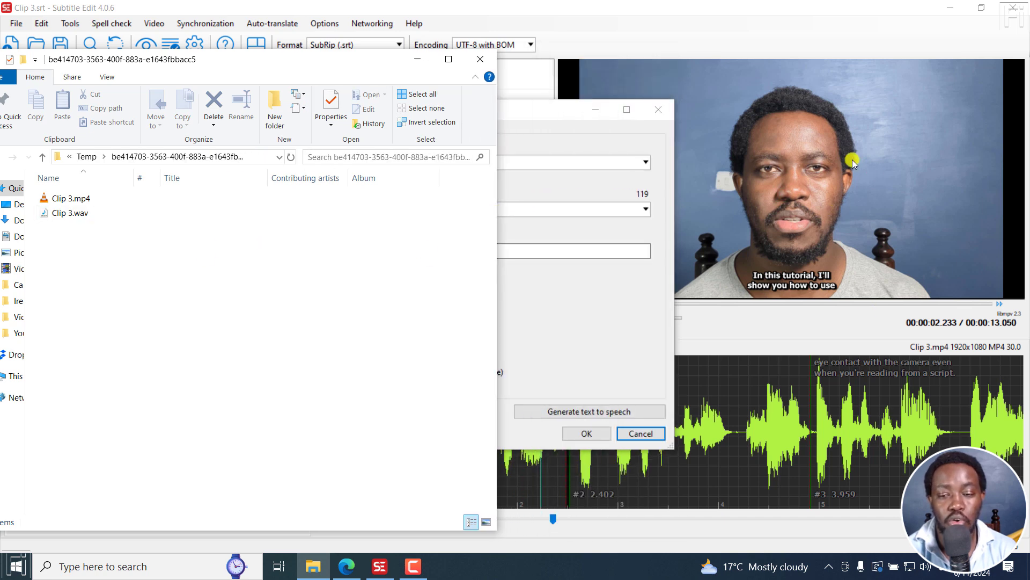
- Check the dubbed Clip 3.mp4 in the Temp output folder
left_click(70, 198)
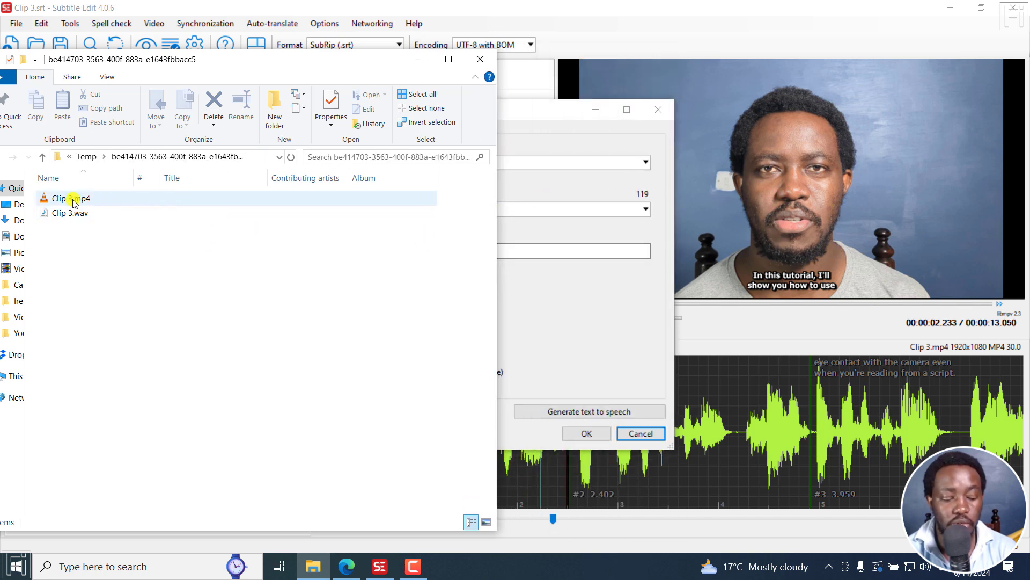
mouse_move(70, 203)
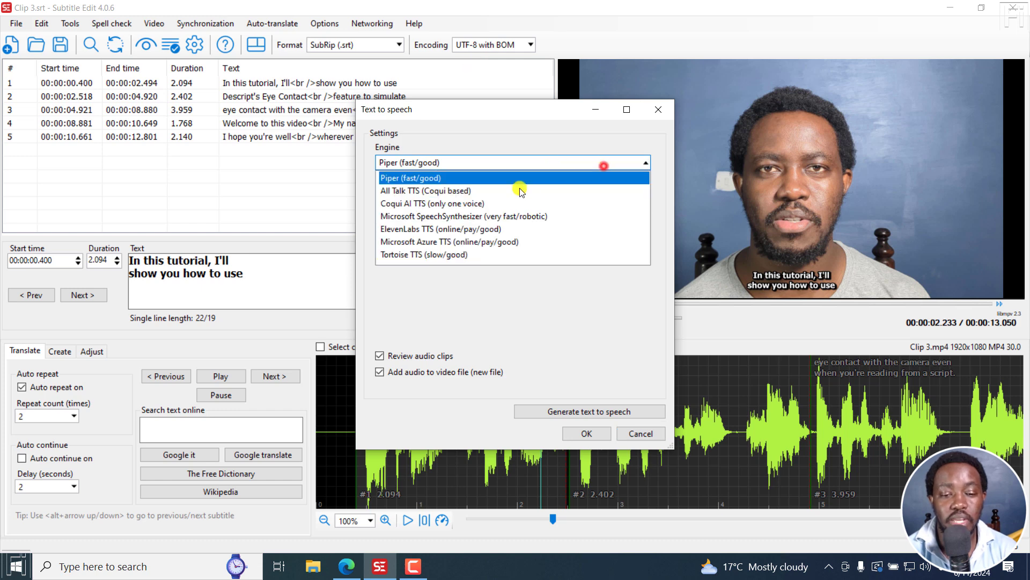
mouse_move(477, 227)
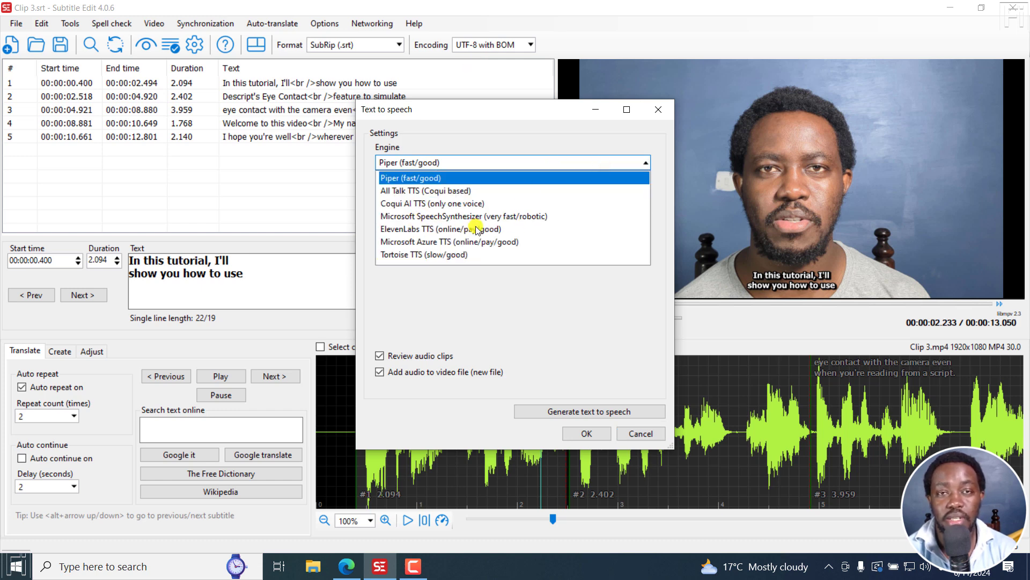
mouse_move(399, 260)
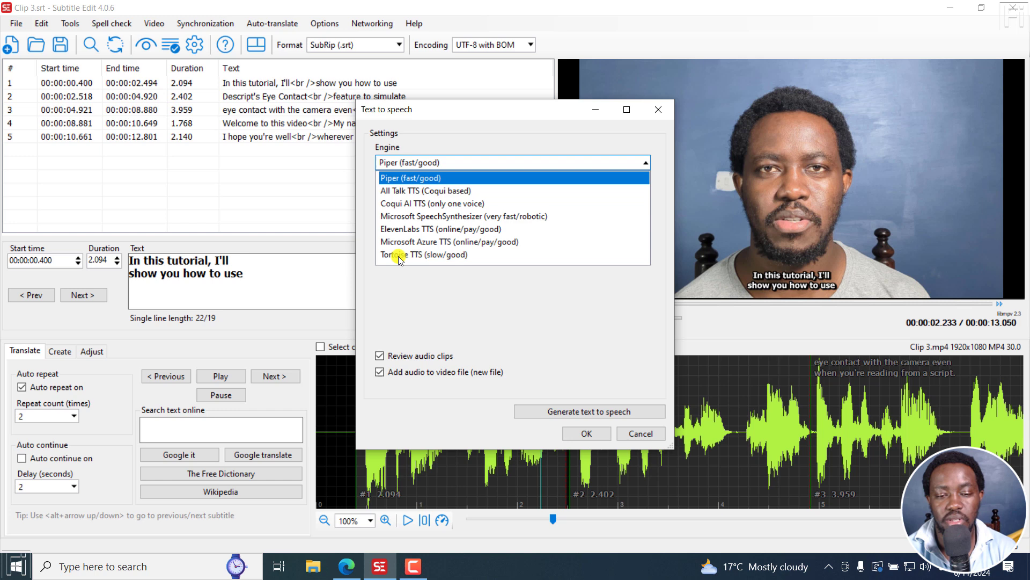
mouse_move(535, 279)
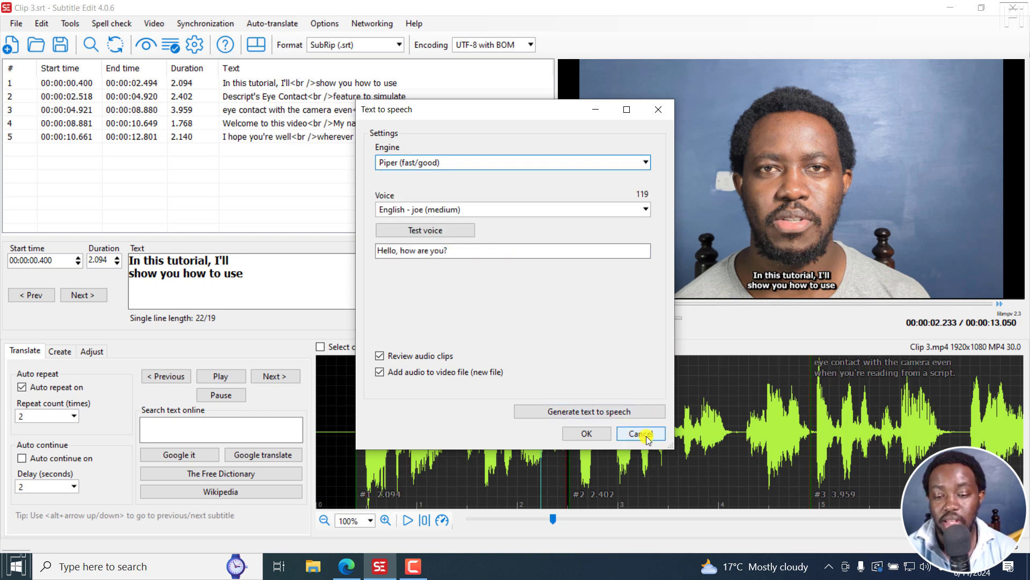
- Leave the text-to-speech settings and start Auto-translate for the subtitles
left_click(640, 434)
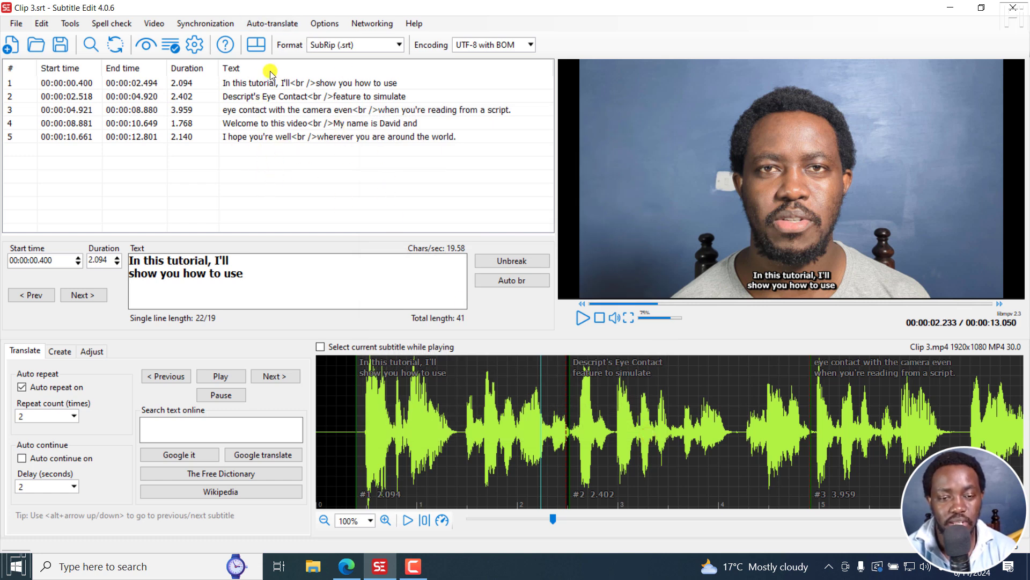
left_click(273, 24)
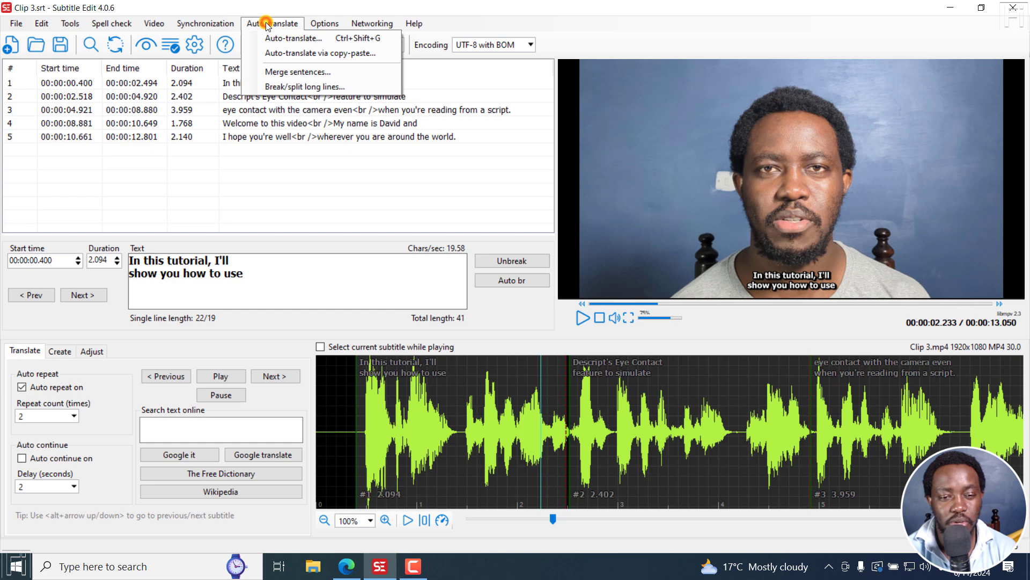
left_click(293, 39)
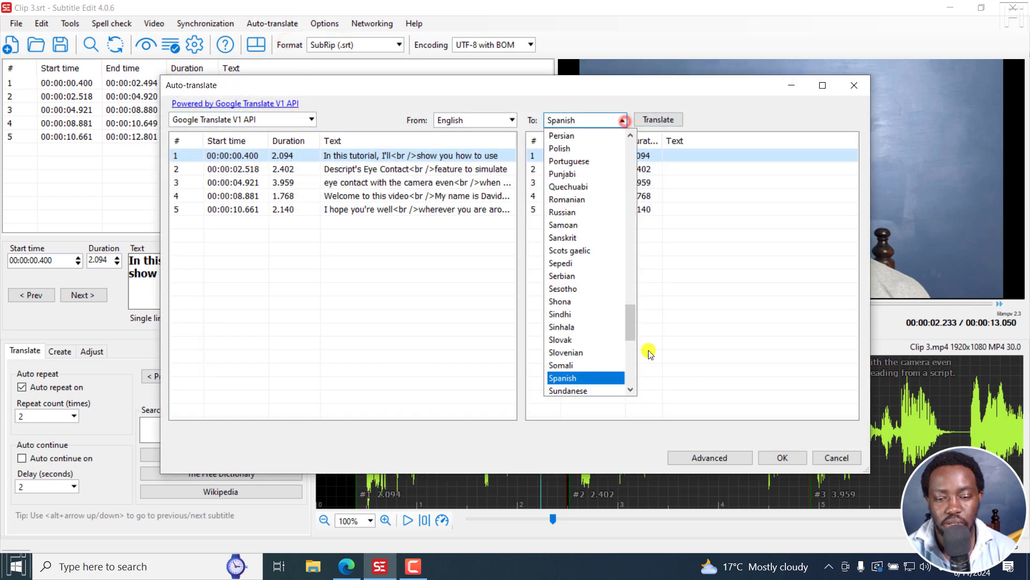
- Translate the five lines from English to Swahili with Google Translate V1 and apply them
scroll("down", 3)
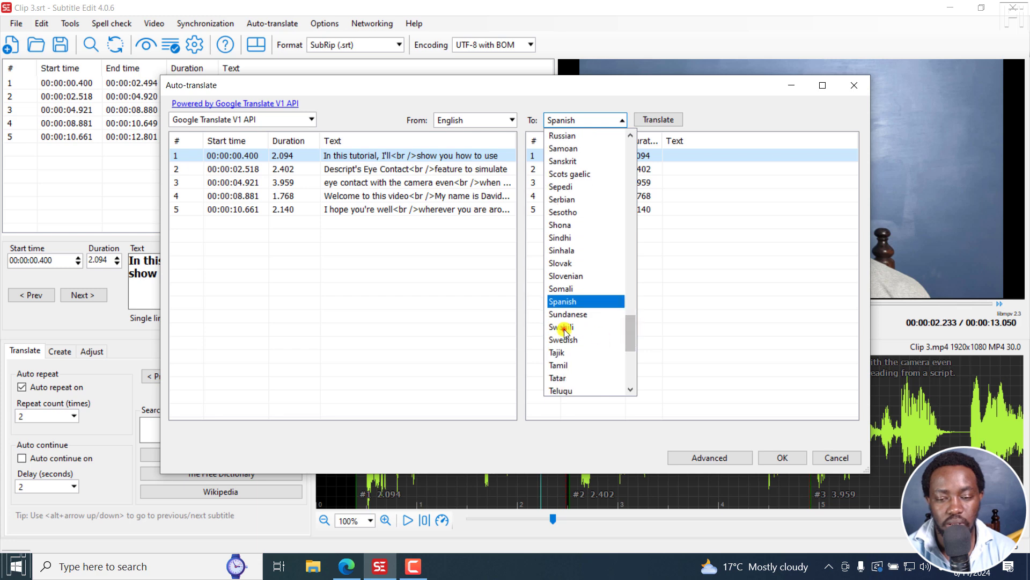
left_click(561, 327)
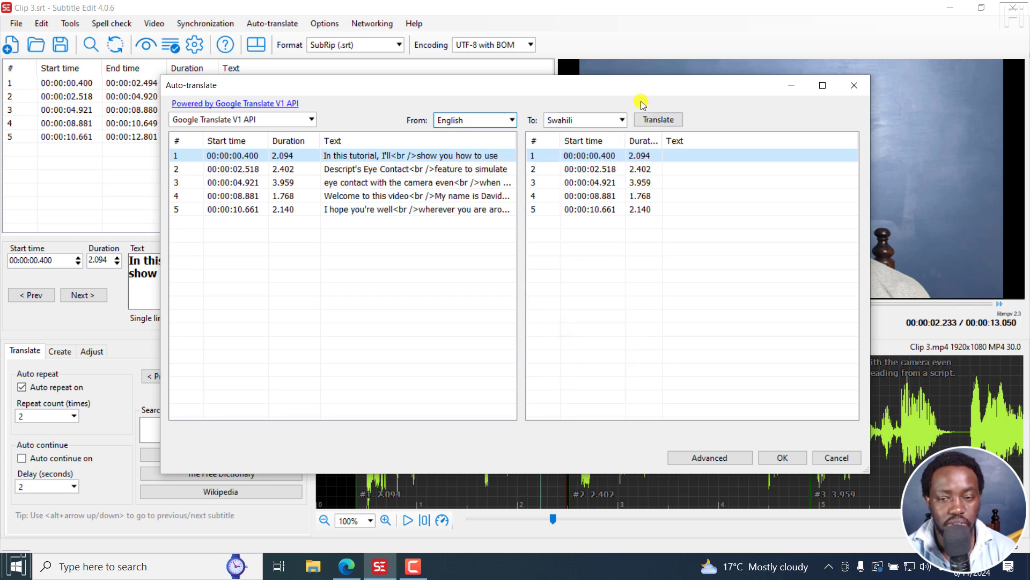
left_click(659, 119)
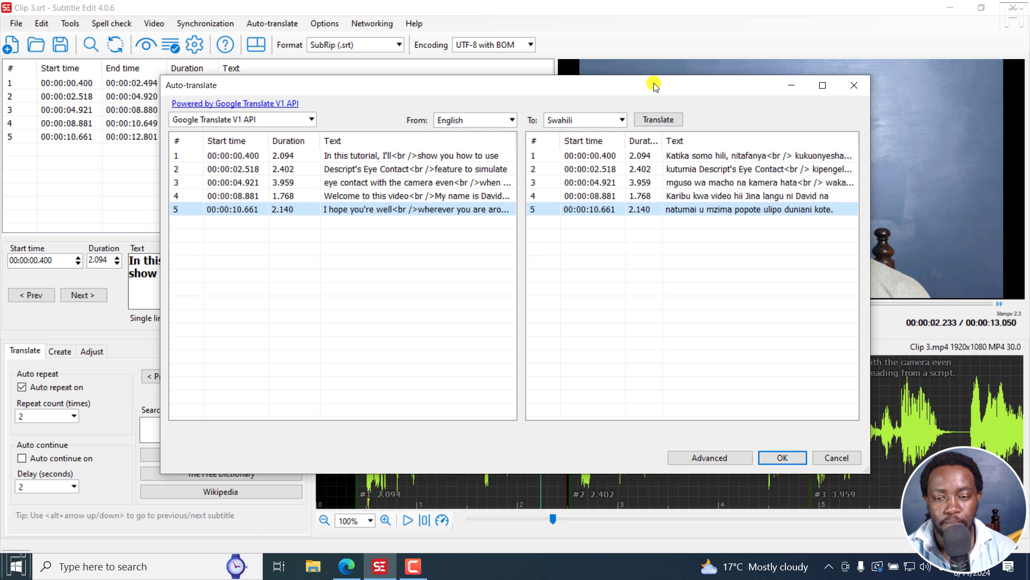
mouse_move(811, 365)
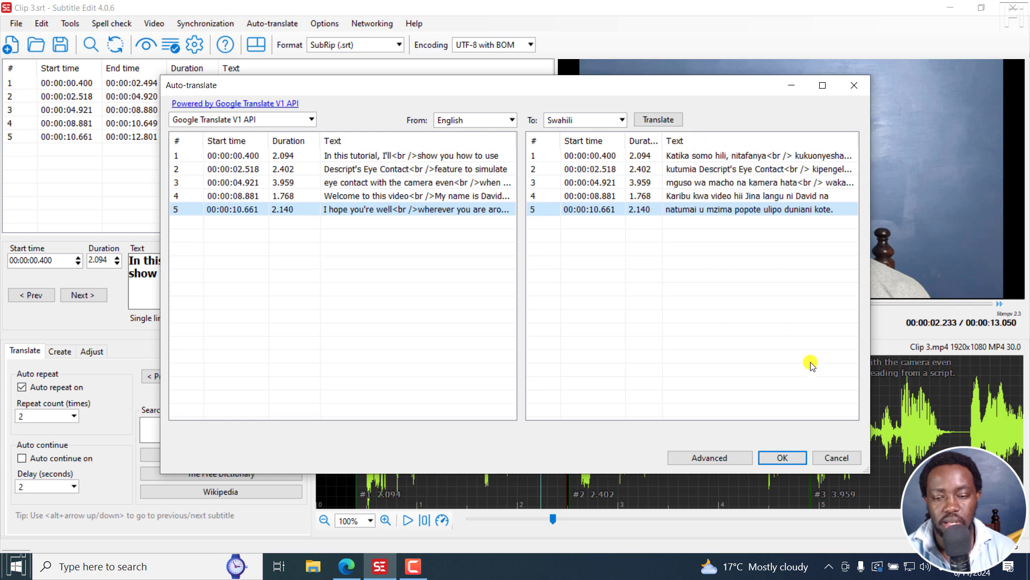
left_click(783, 457)
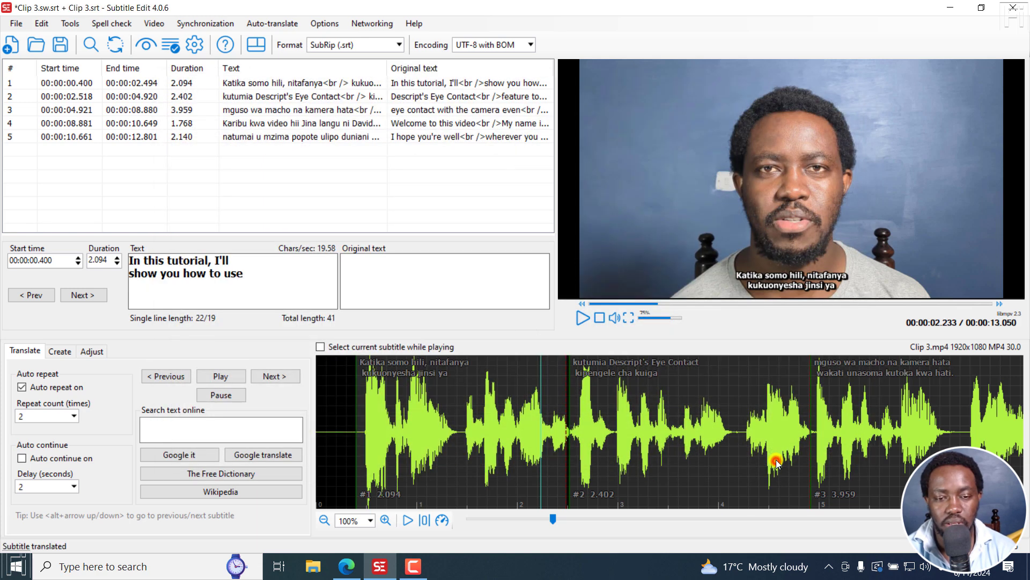
mouse_move(354, 205)
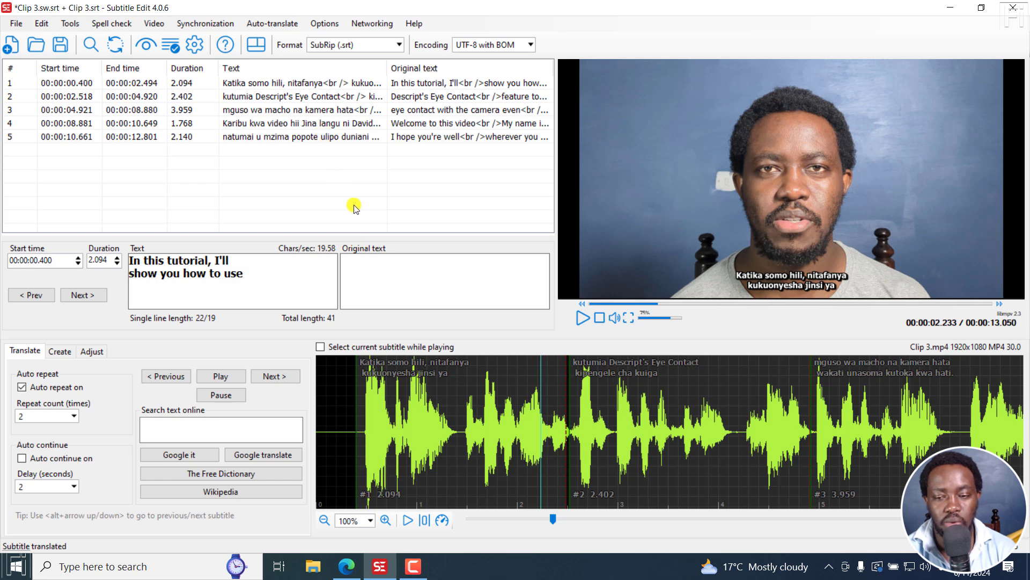
mouse_move(154, 23)
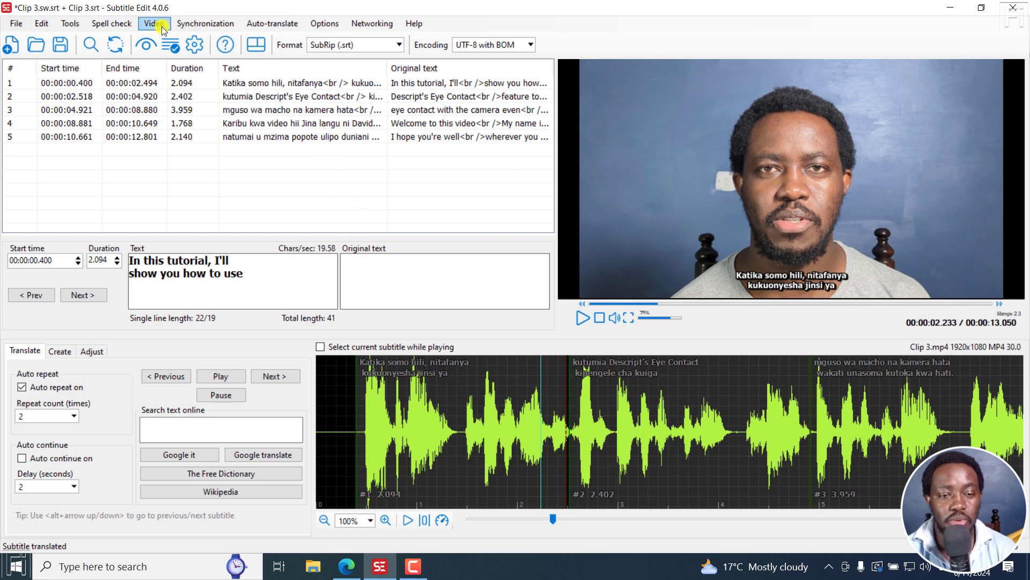
- Start text-to-speech for the video with Piper and choose the Swahili - lanfrica (medium) voice
left_click(154, 24)
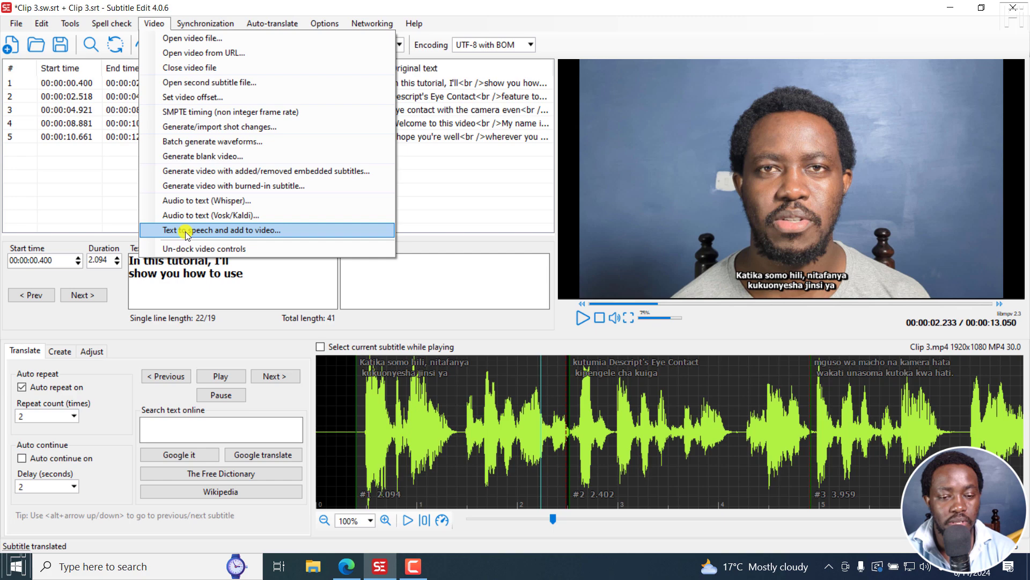
left_click(189, 230)
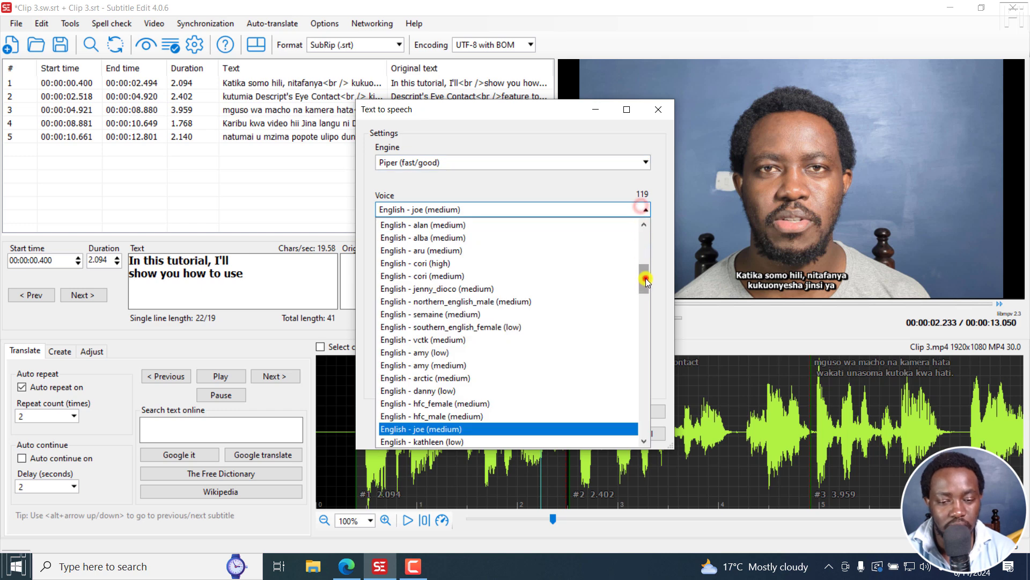
scroll("down", 3)
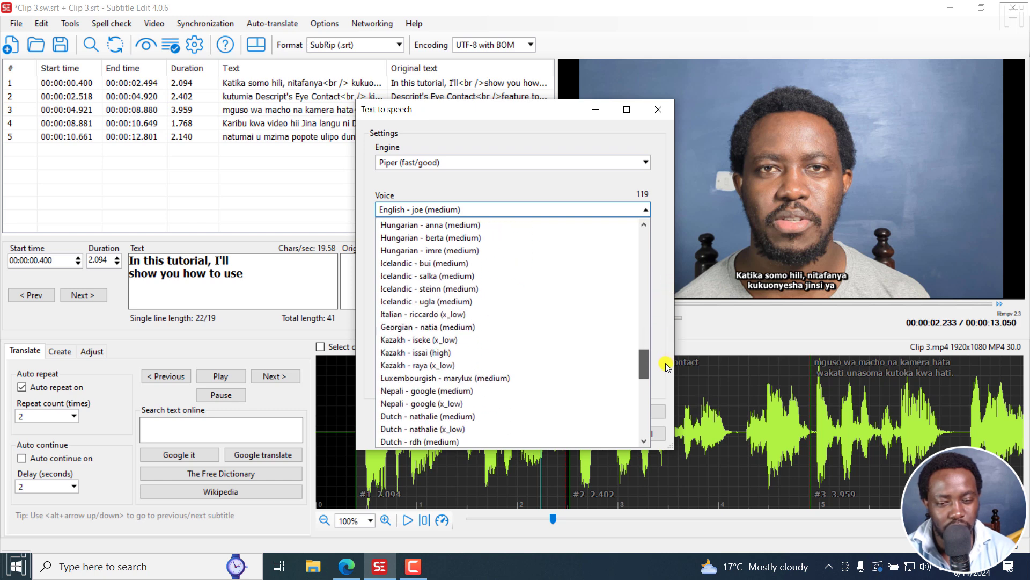
scroll("down", 3)
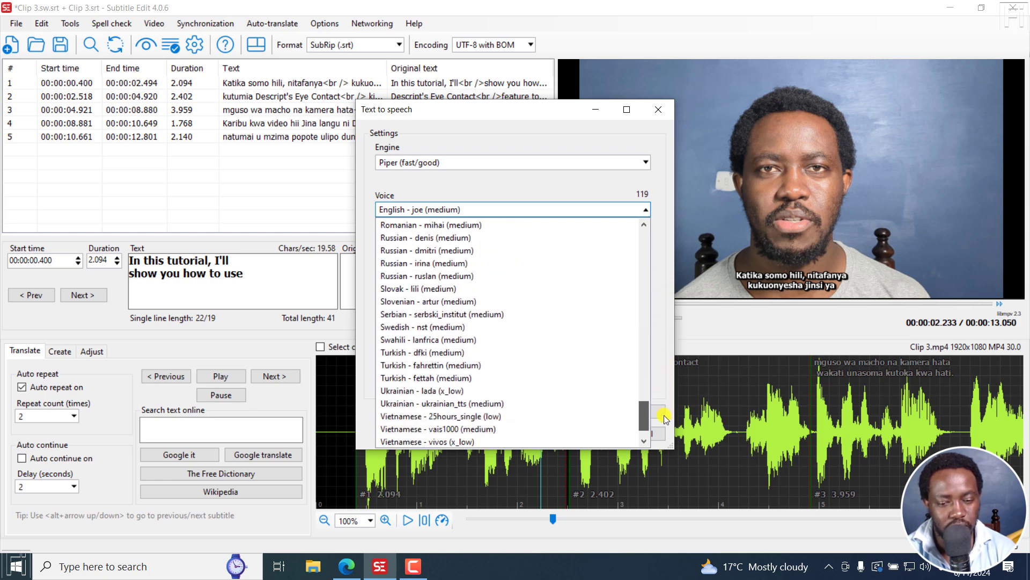
left_click(421, 339)
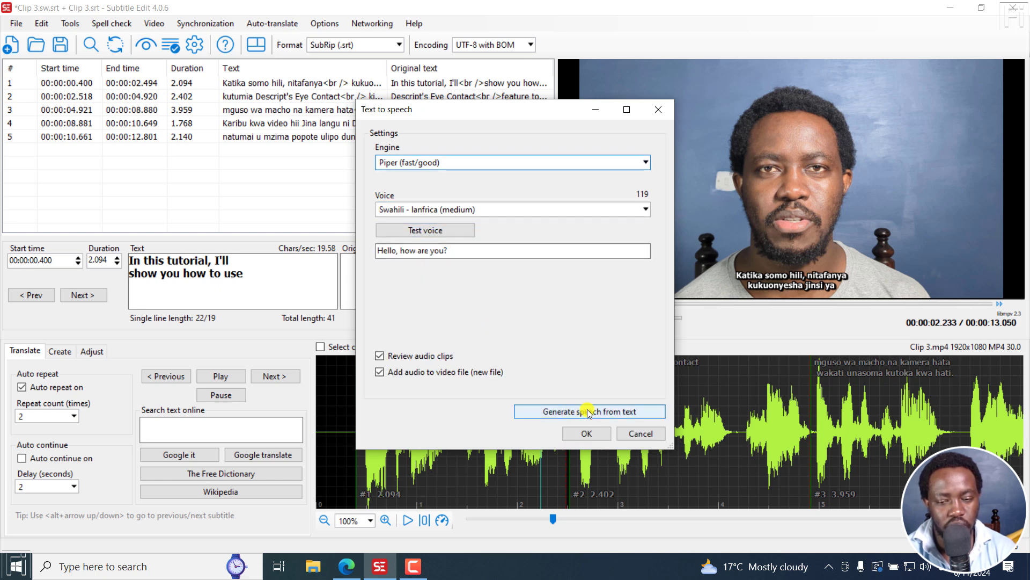
- Generate Swahili speech for all five subtitles and accept the reviewed audio clips into Clip 3.mp4
left_click(590, 411)
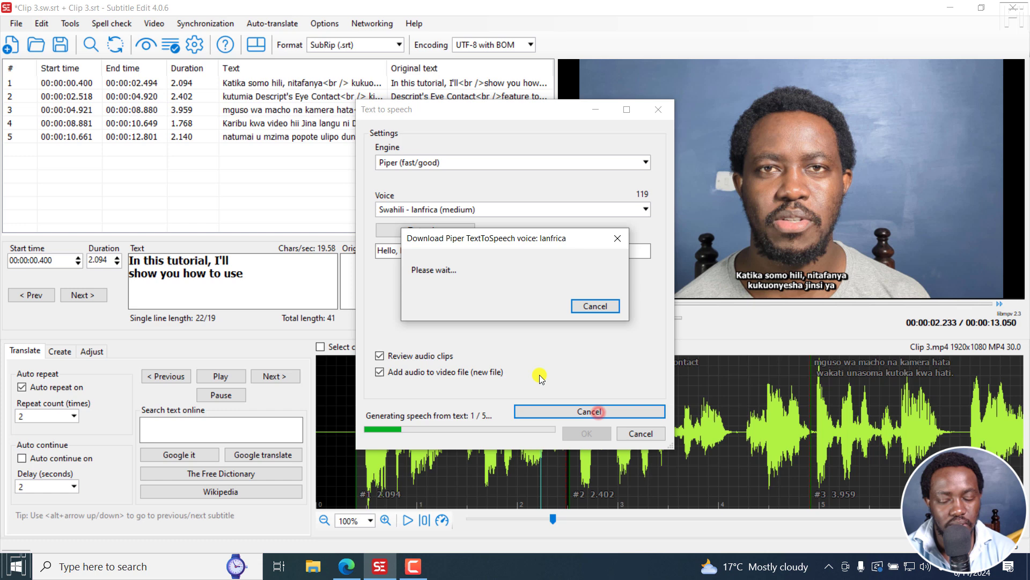
mouse_move(789, 326)
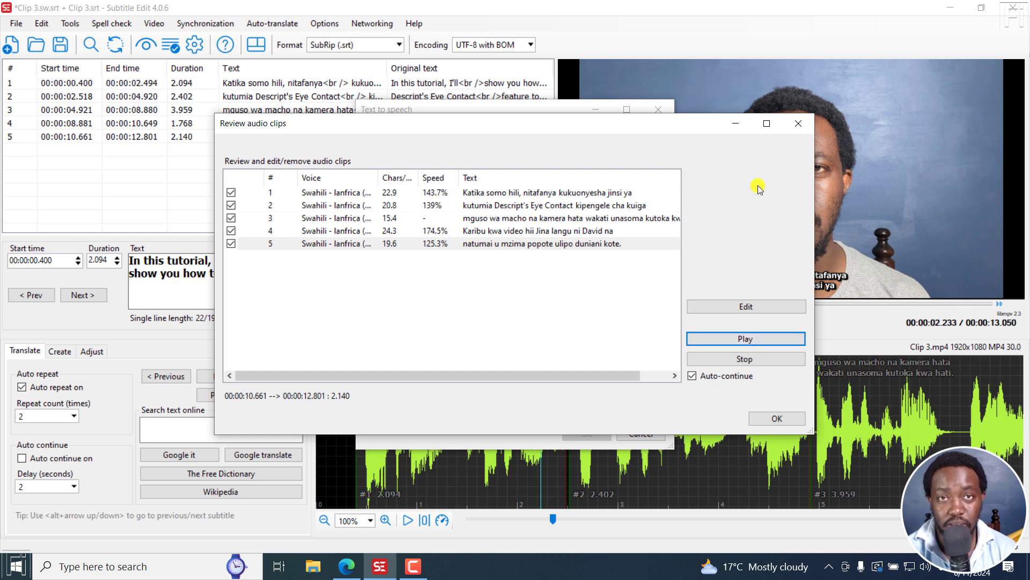
mouse_move(580, 251)
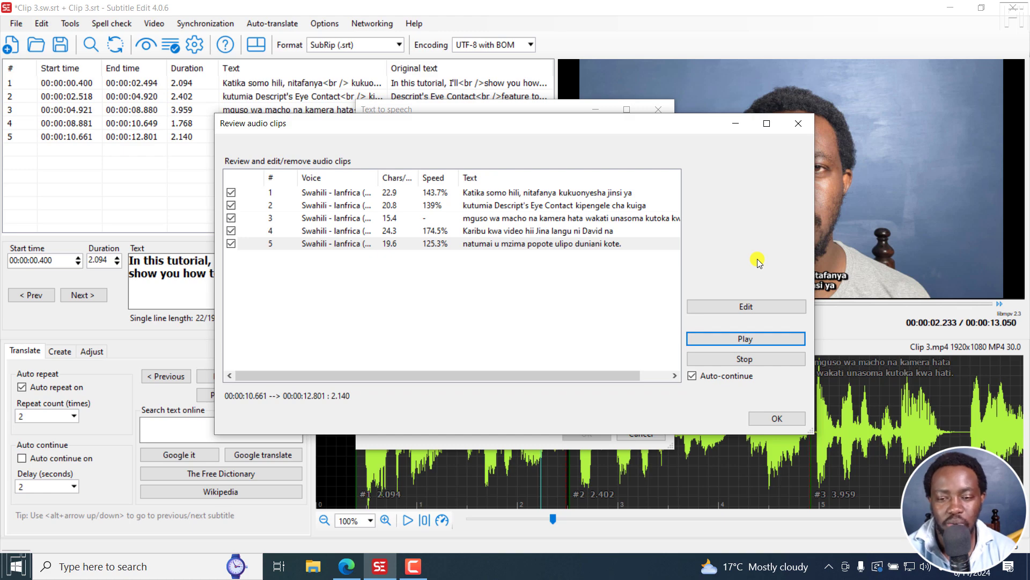
left_click(777, 417)
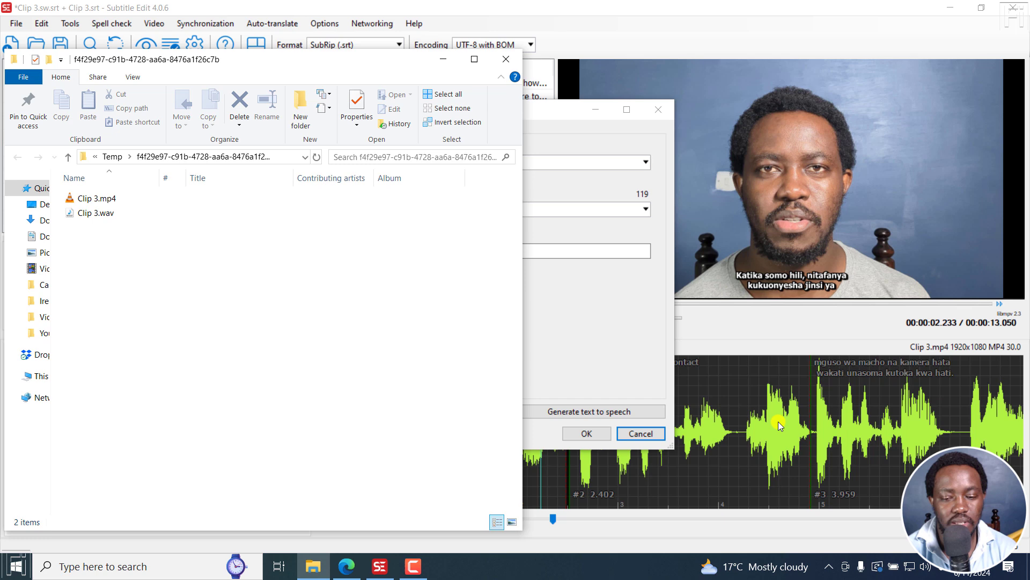
- Play the Swahili-dubbed Clip 3.mp4 from the output Temp folder
left_click(95, 197)
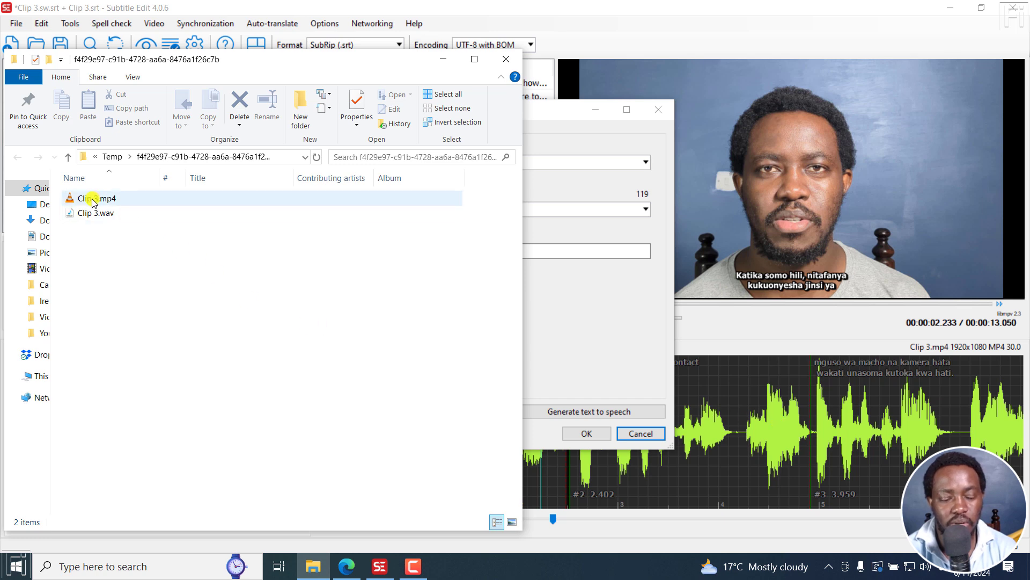
double_click(92, 199)
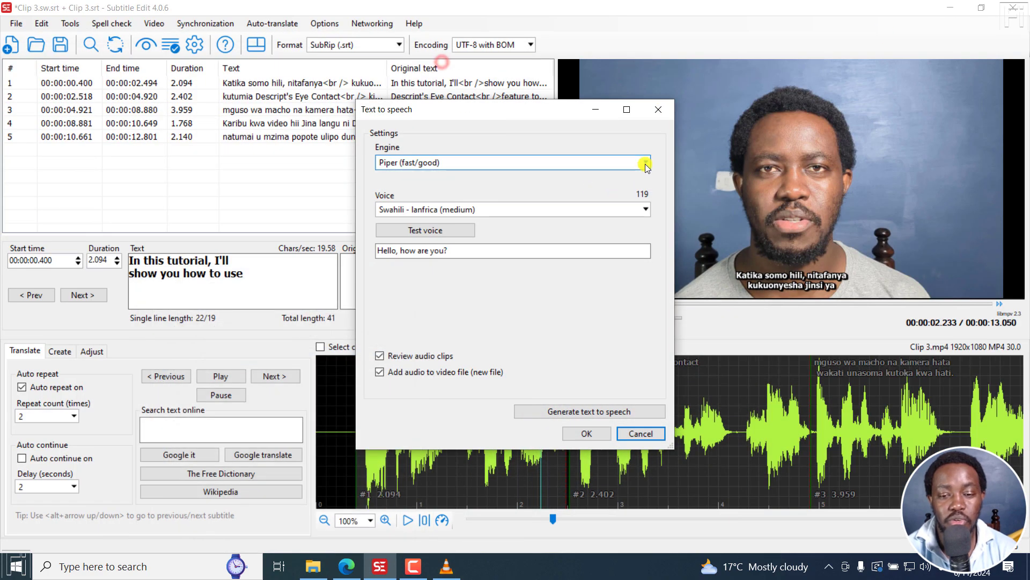
- Browse the Engine list (Piper, All Talk, Coqui, Microsoft, ElevenLabs, Azure, Tortoise) and keep Piper
left_click(644, 163)
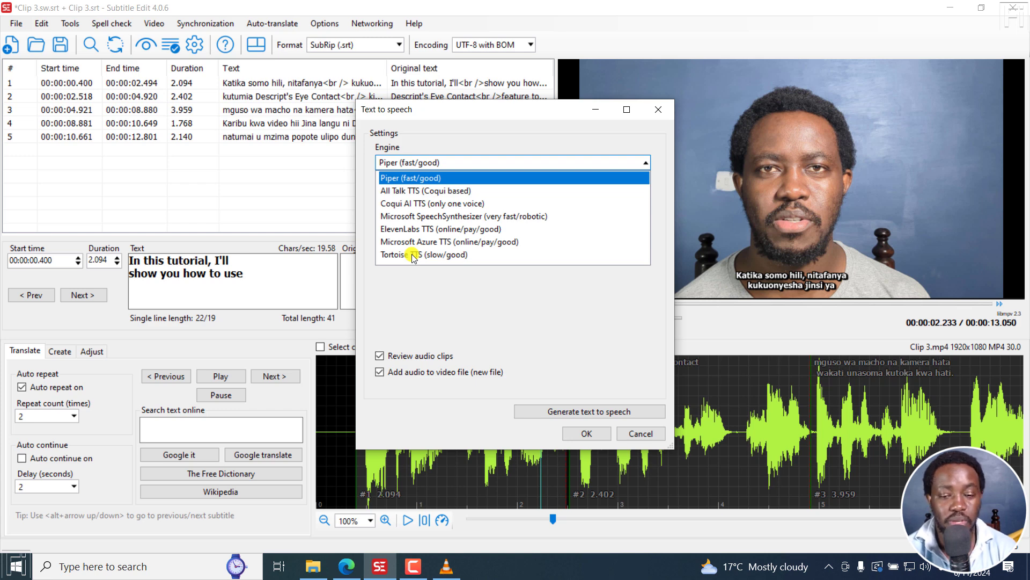
mouse_move(481, 272)
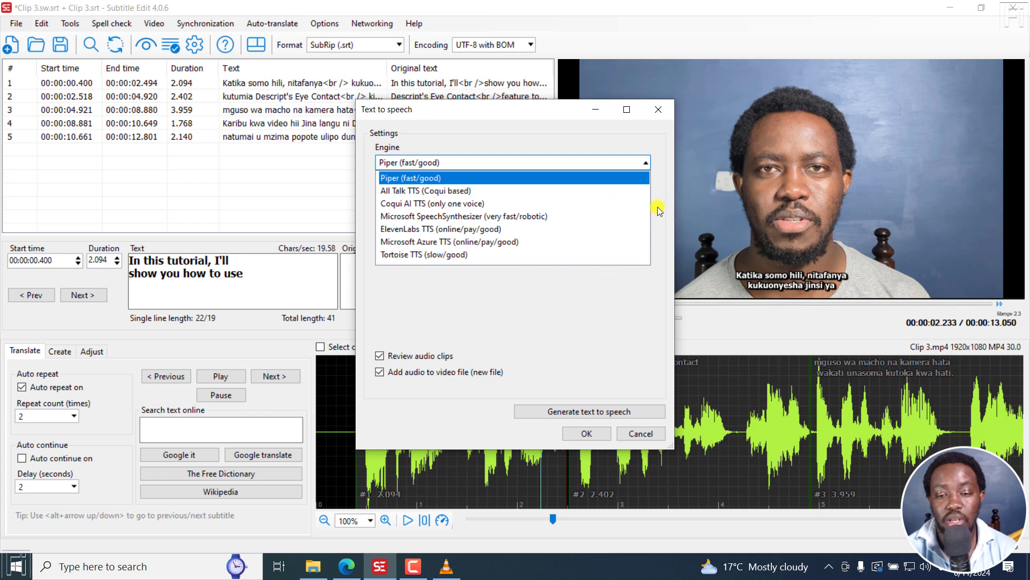
left_click(410, 178)
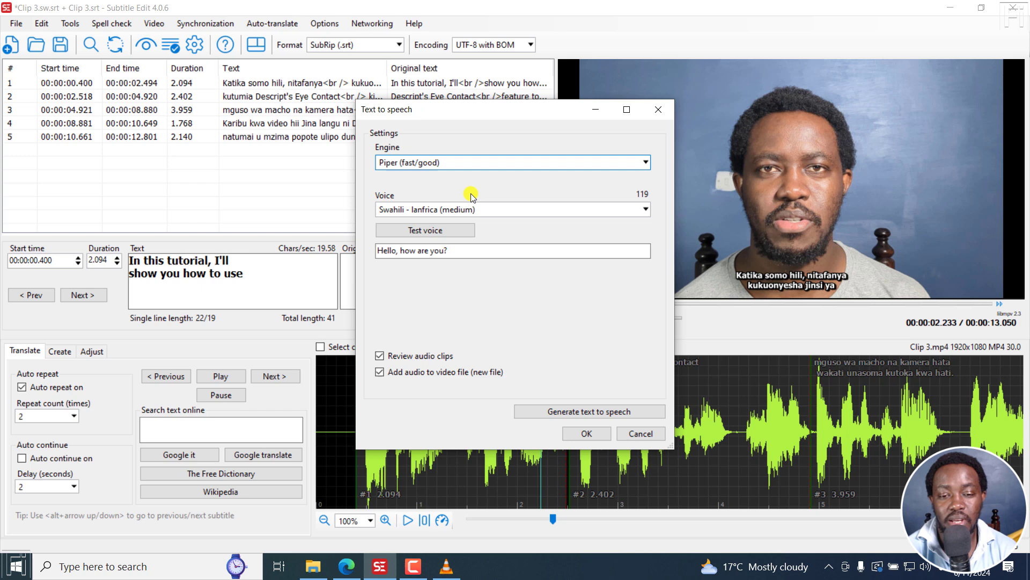
mouse_move(487, 191)
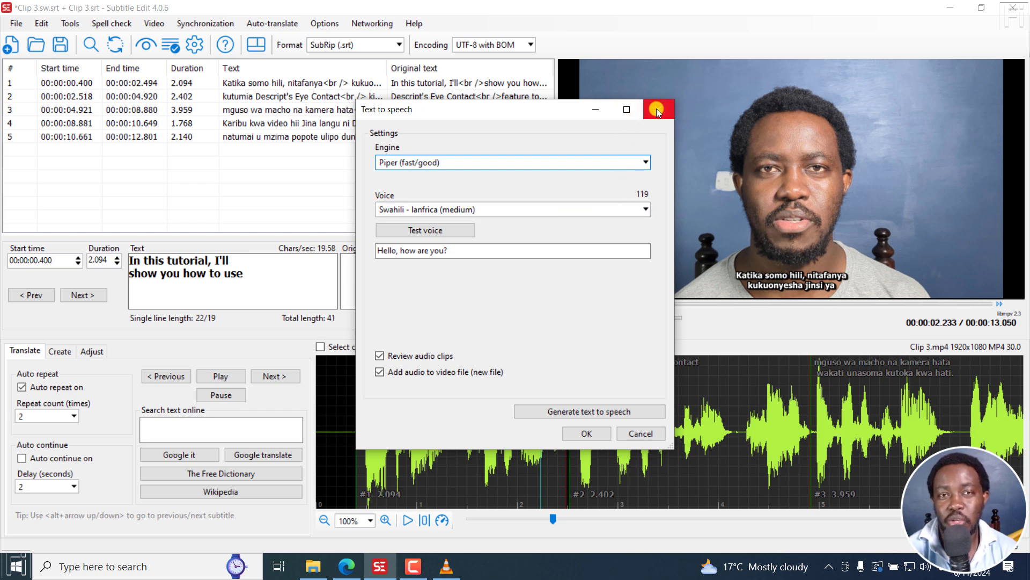
mouse_move(659, 113)
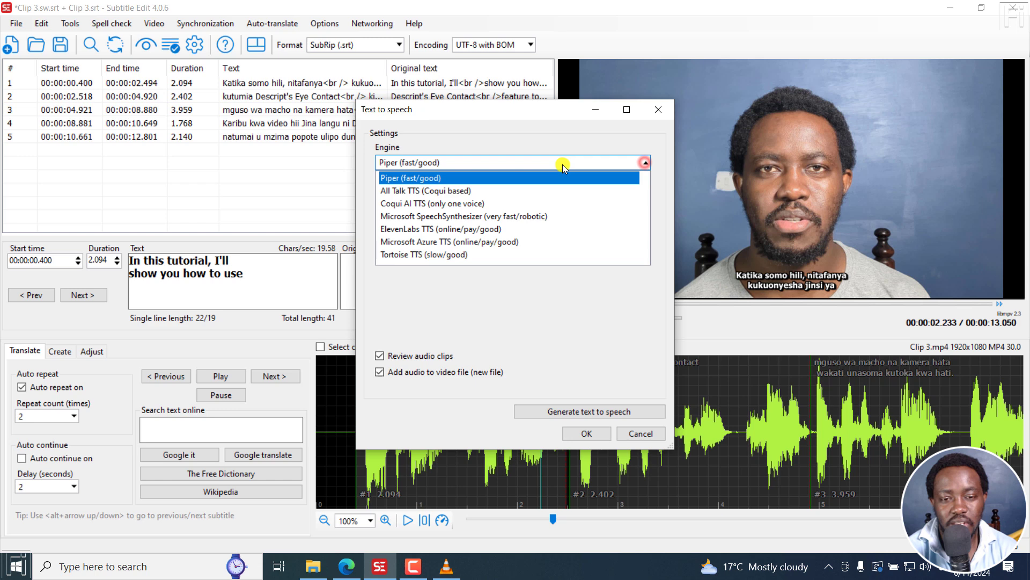
mouse_move(507, 207)
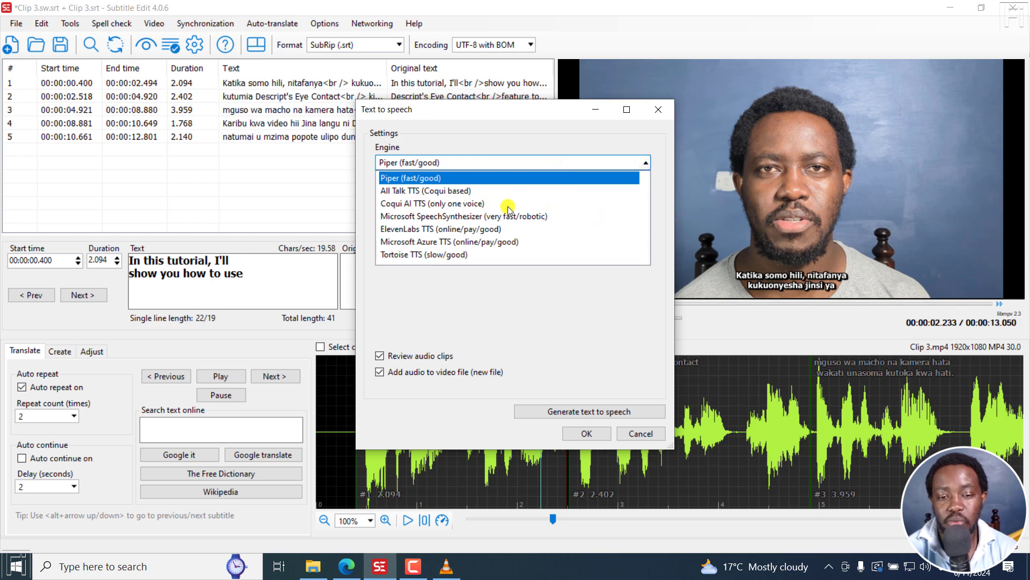
mouse_move(664, 199)
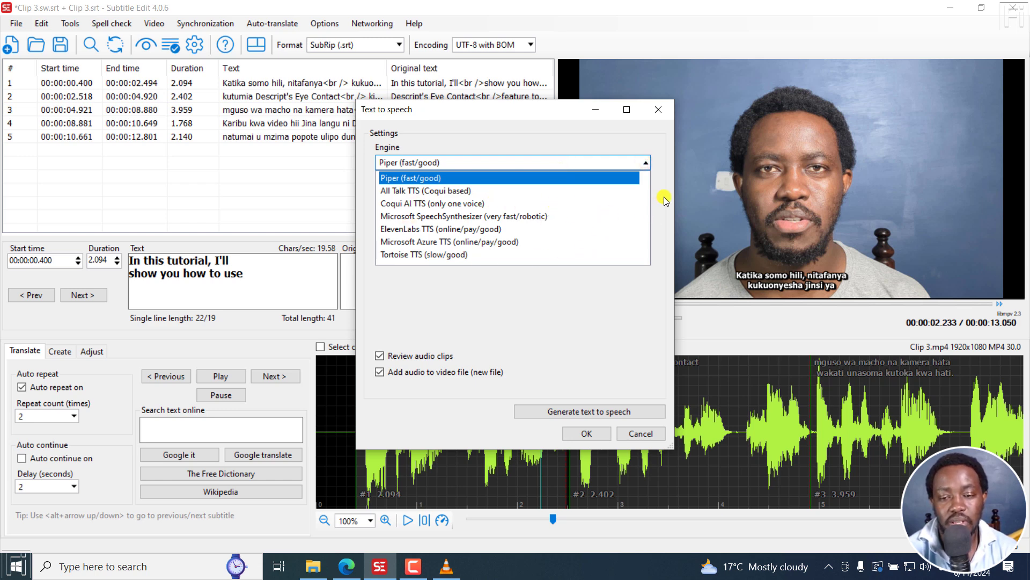